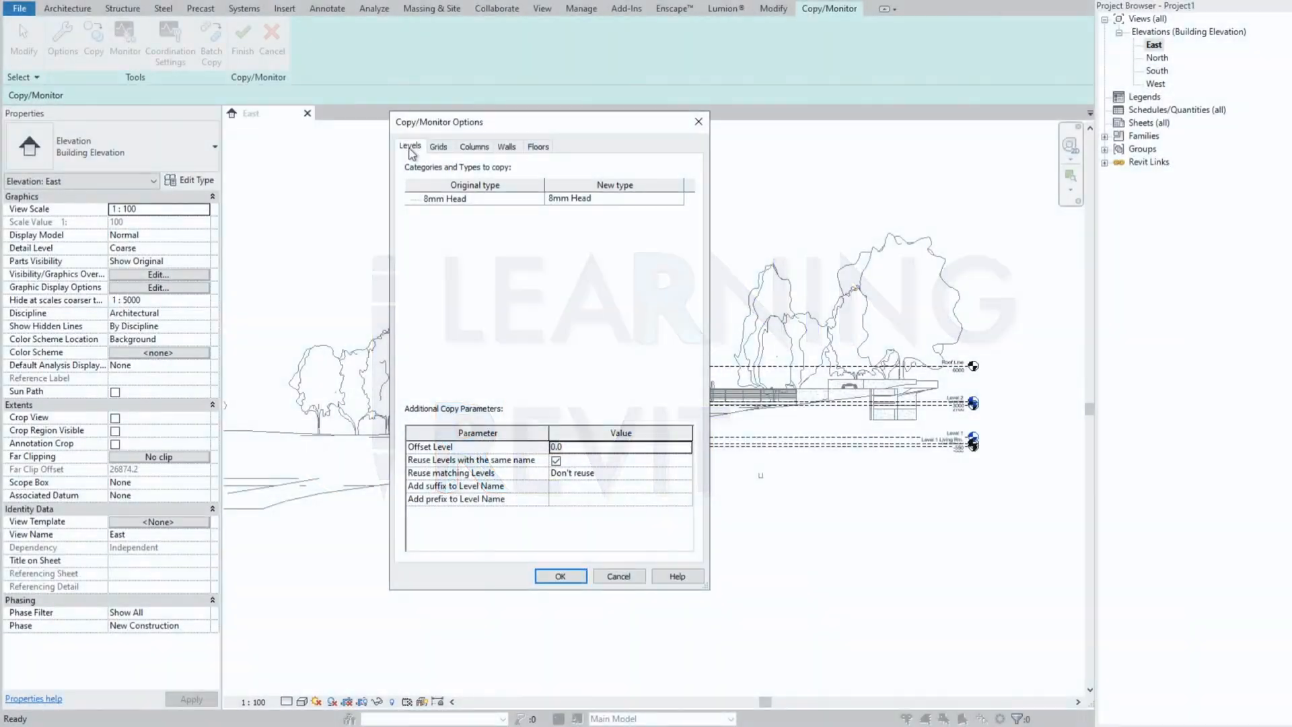
# Step: Link racbasicsampleproject.rvt into the host project and open its East elevation
pyautogui.click(438, 146)
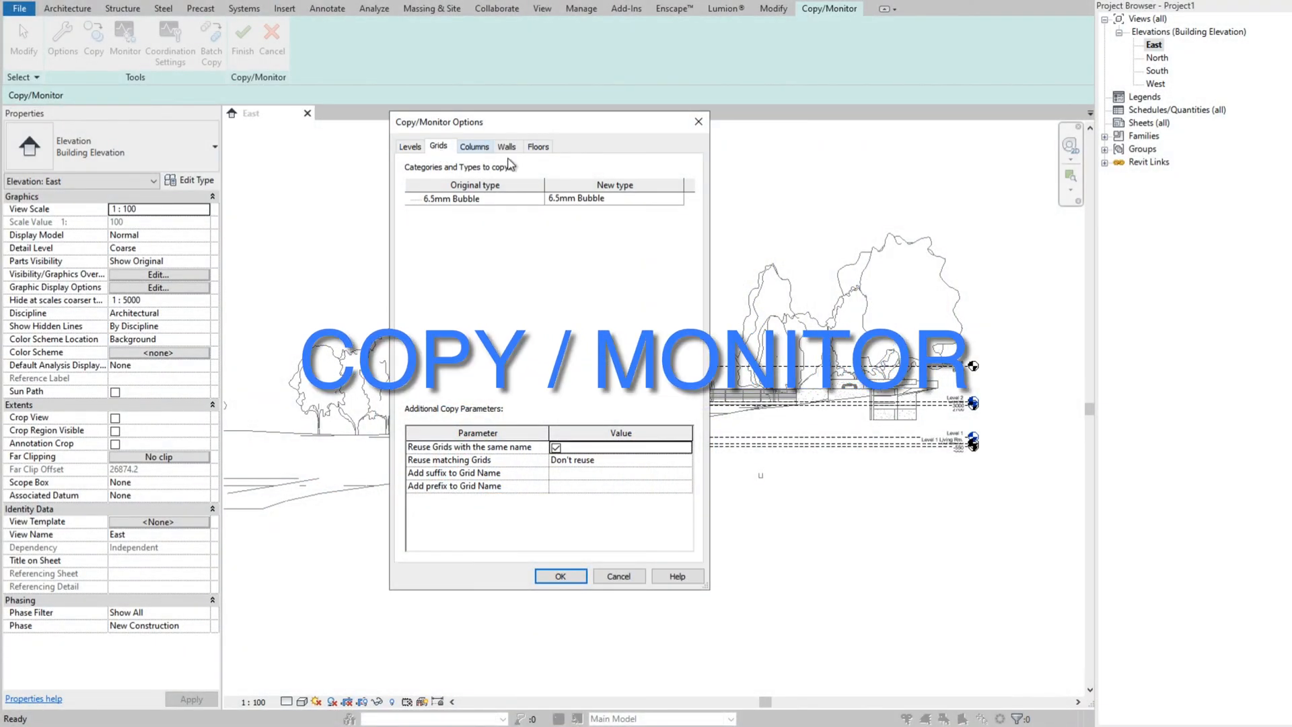
pyautogui.click(538, 146)
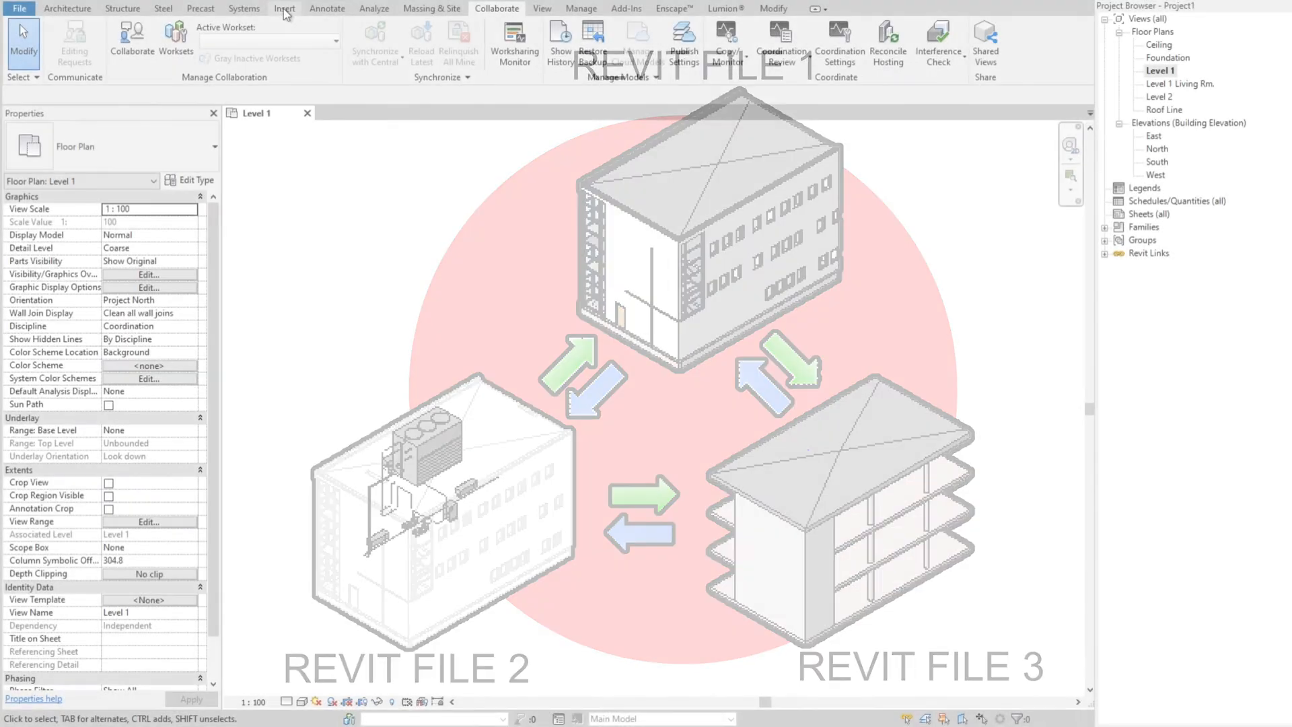
pyautogui.click(284, 8)
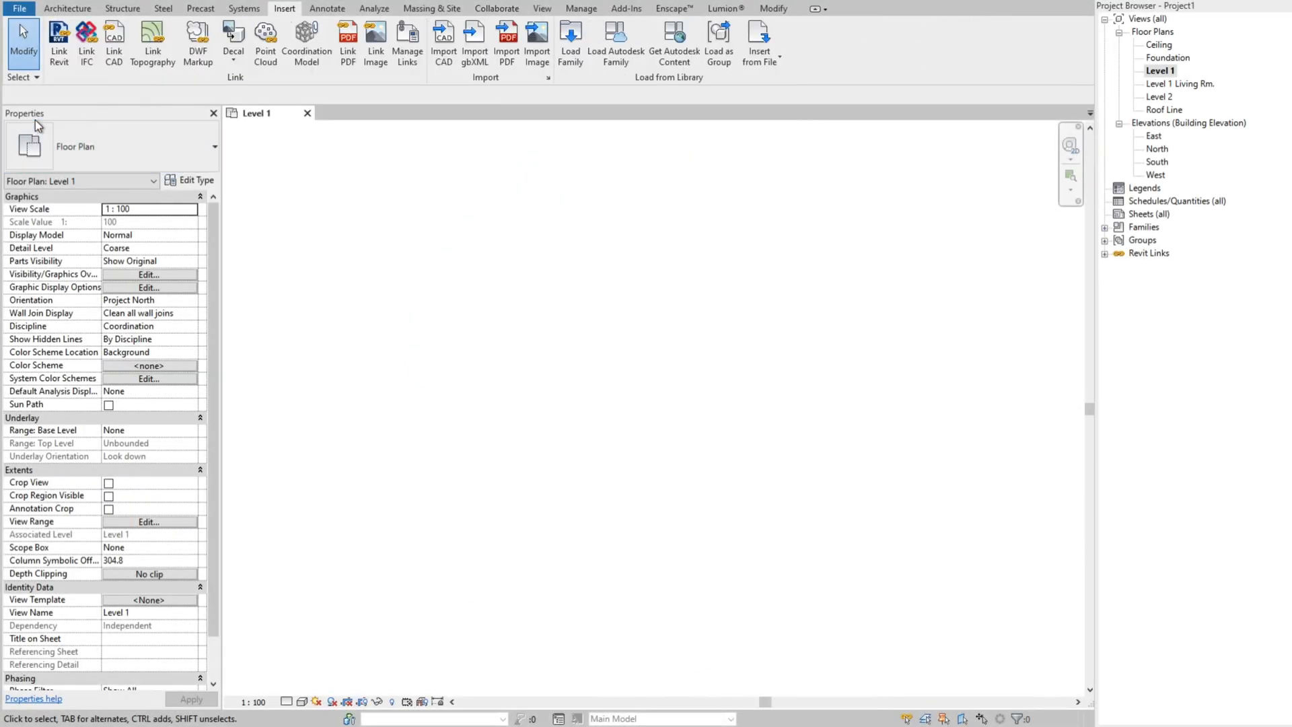
pyautogui.moveTo(59, 100)
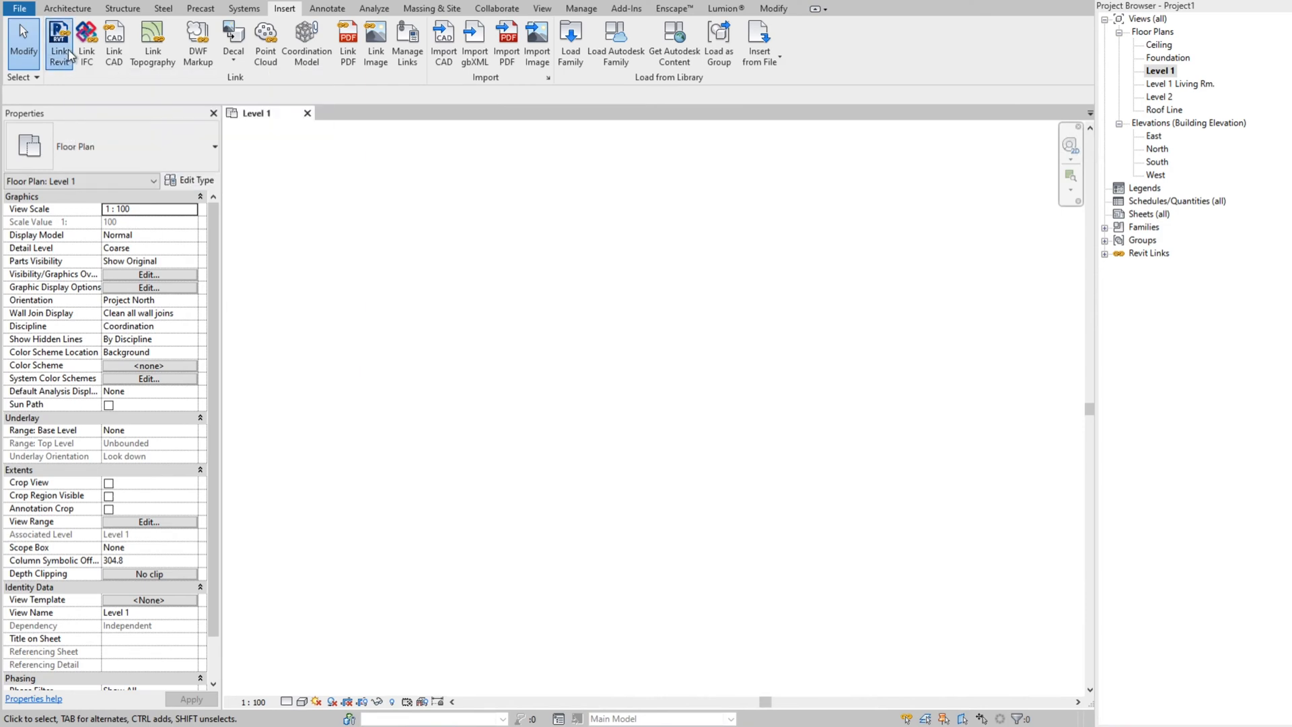
pyautogui.click(59, 41)
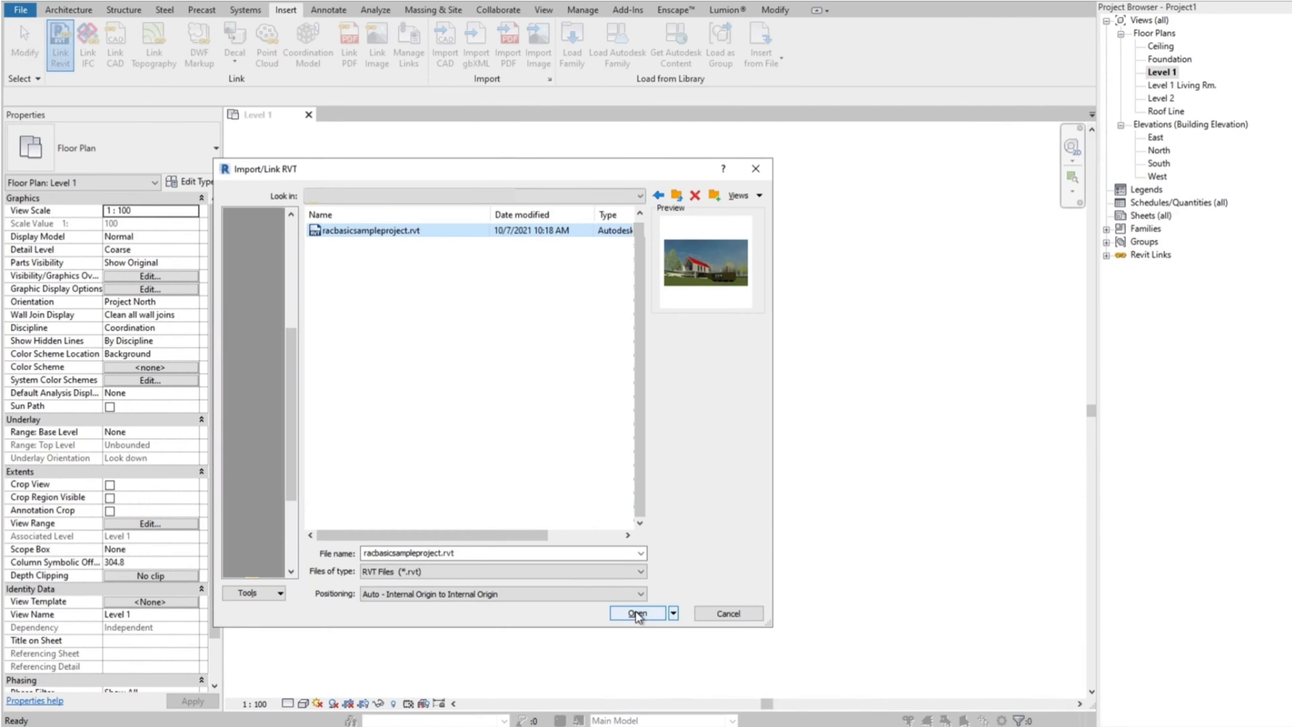
pyautogui.click(637, 613)
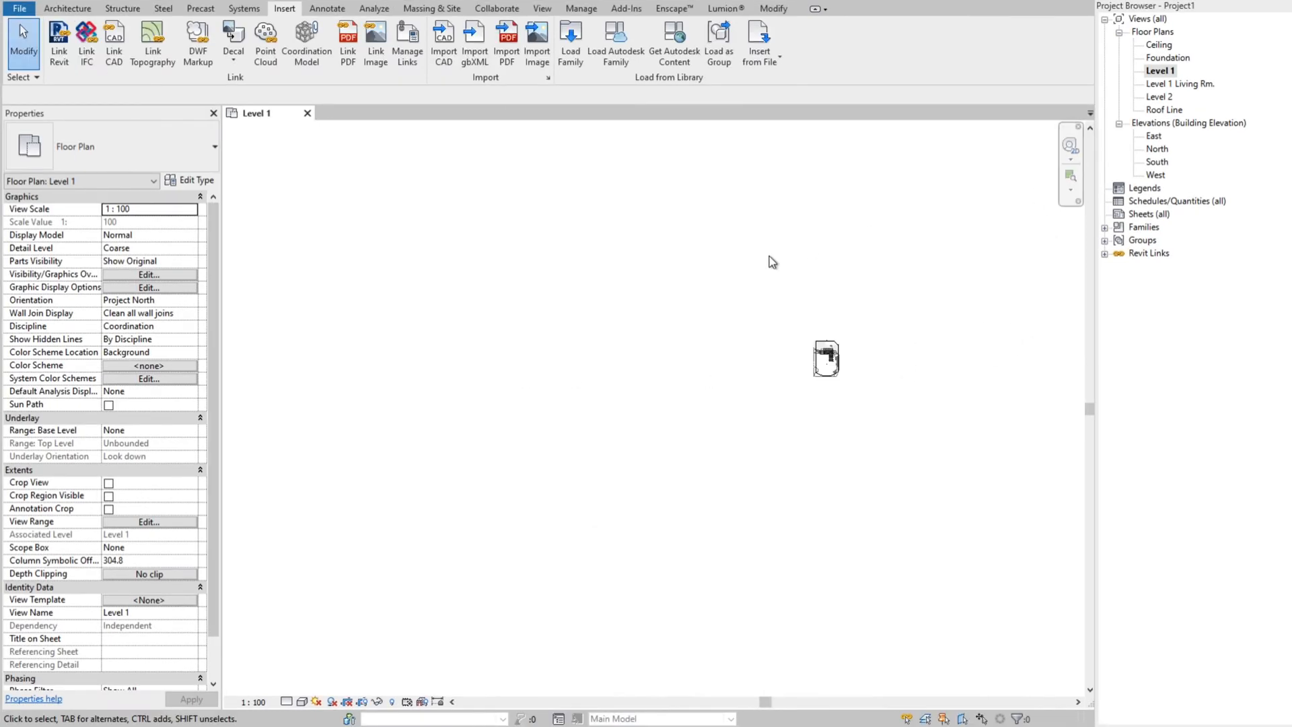
pyautogui.doubleClick(1154, 135)
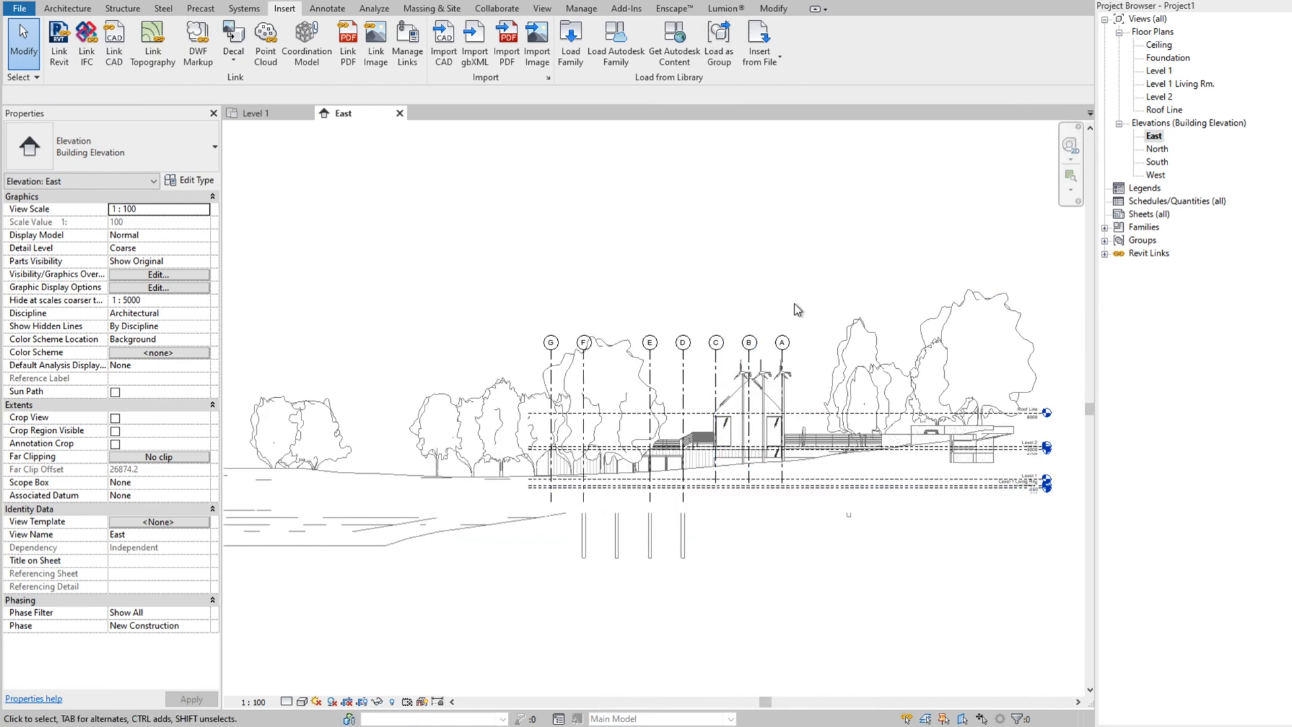
# Step: Pick the linked sample project as the Copy/Monitor source and start copying
pyautogui.click(496, 8)
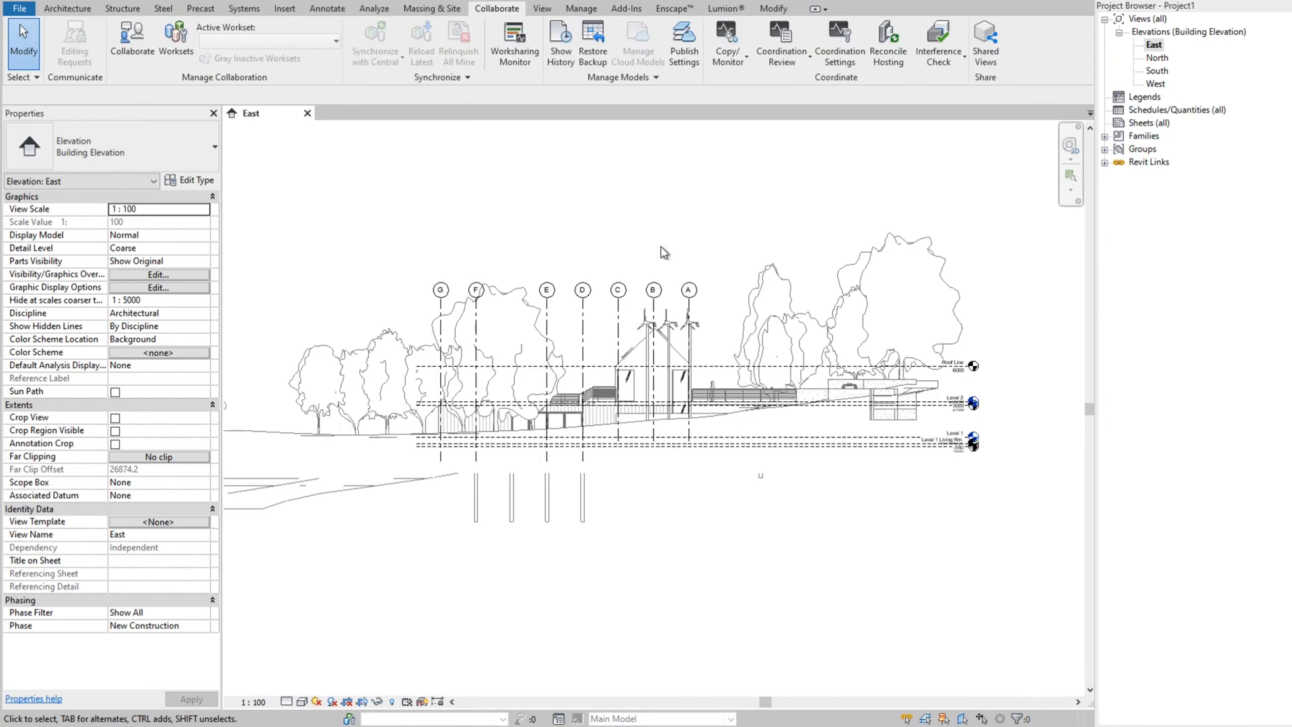
pyautogui.moveTo(728, 41)
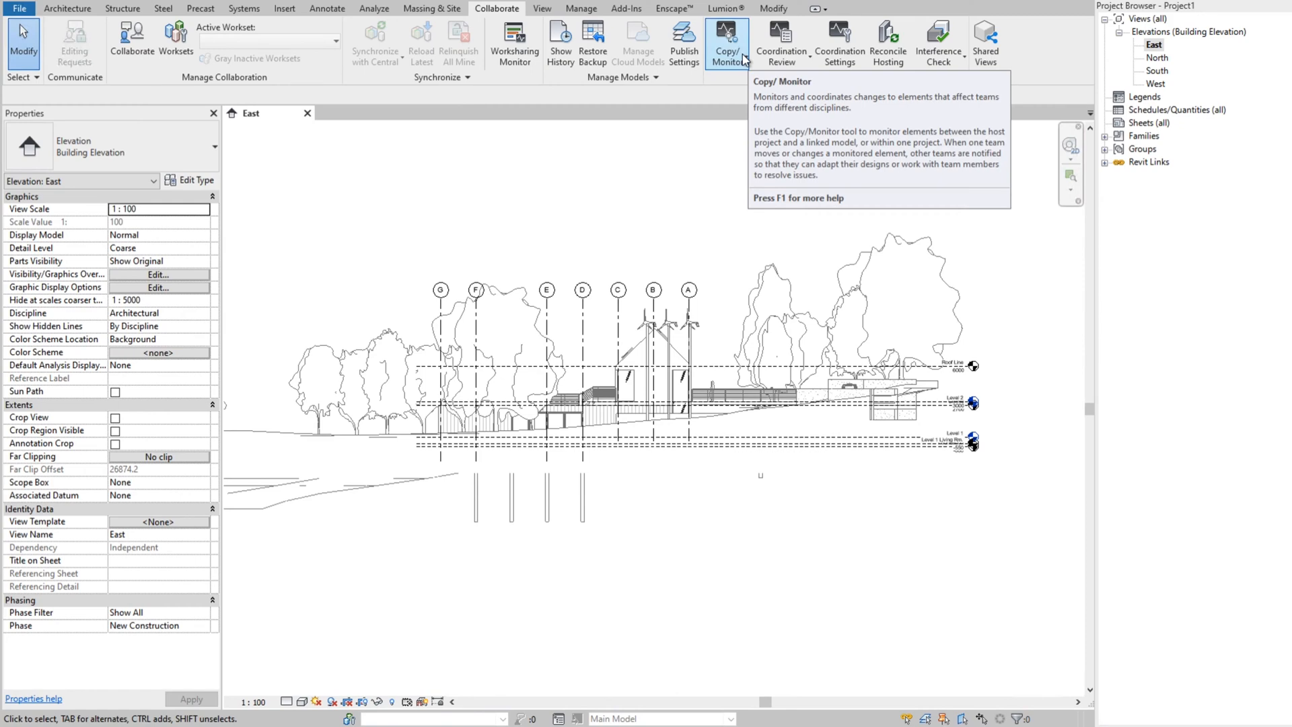
pyautogui.click(726, 41)
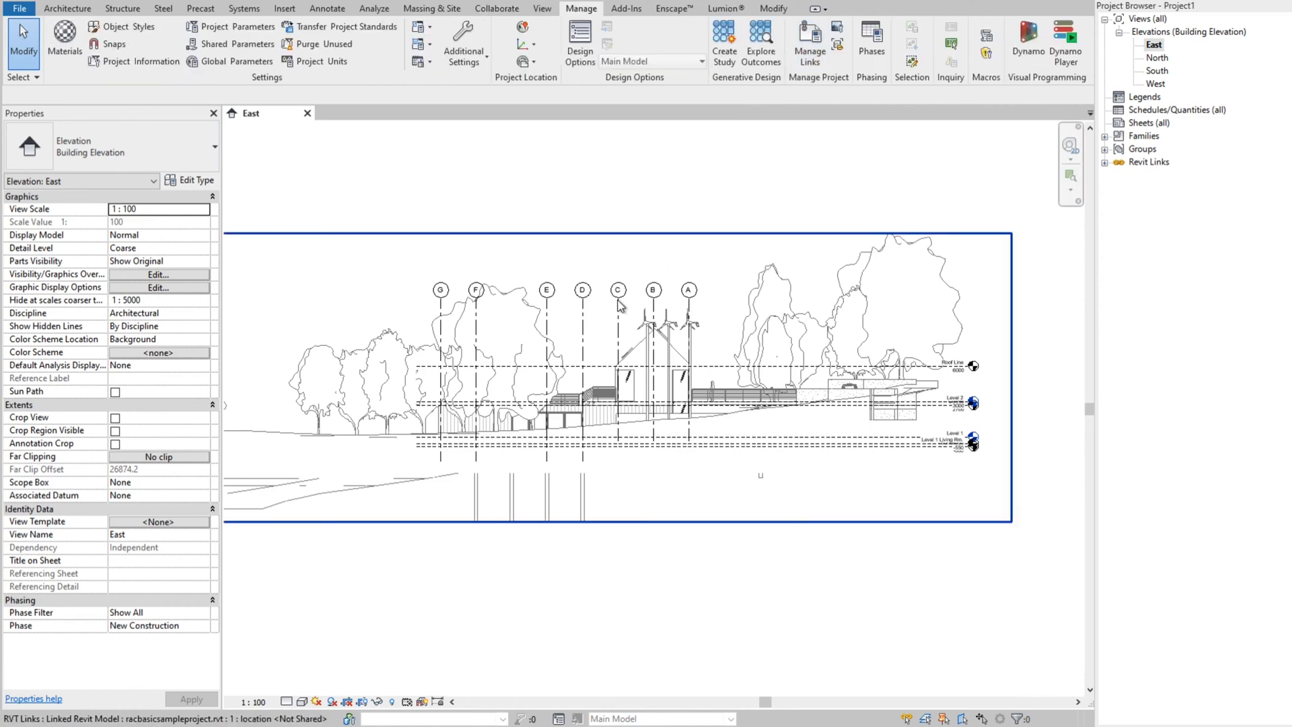
pyautogui.click(497, 8)
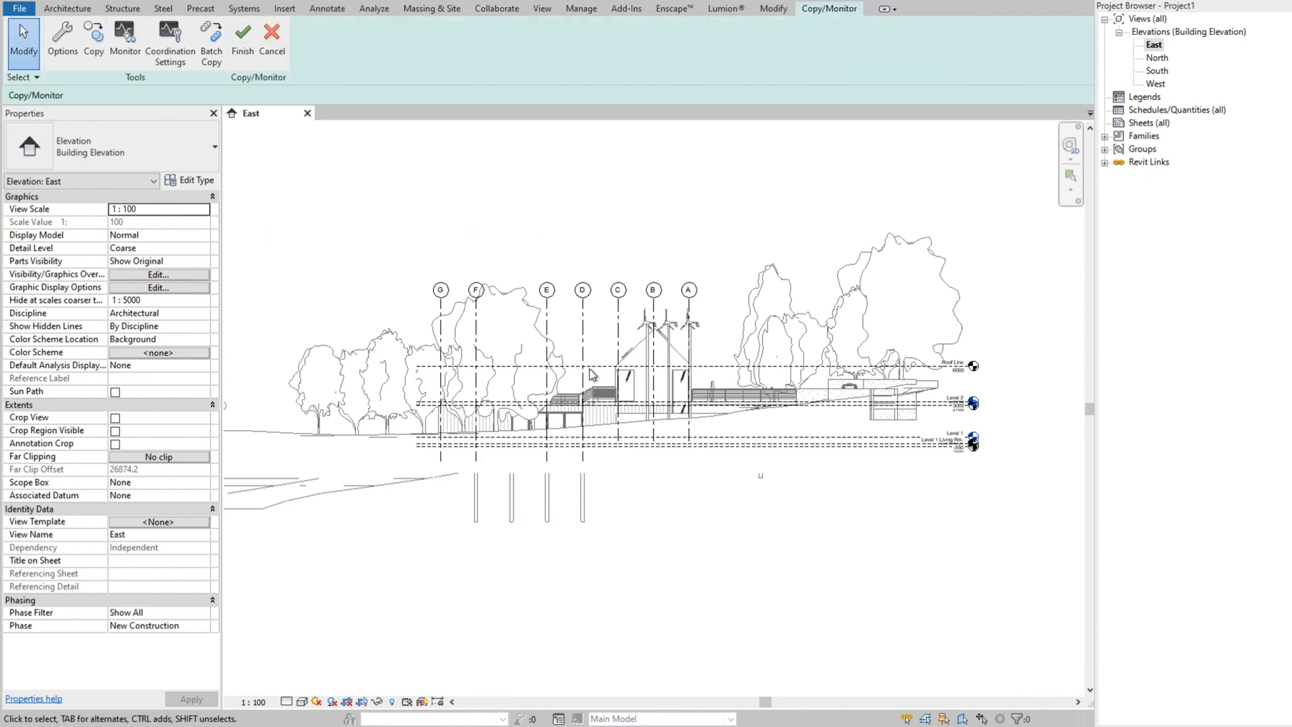
pyautogui.moveTo(93, 33)
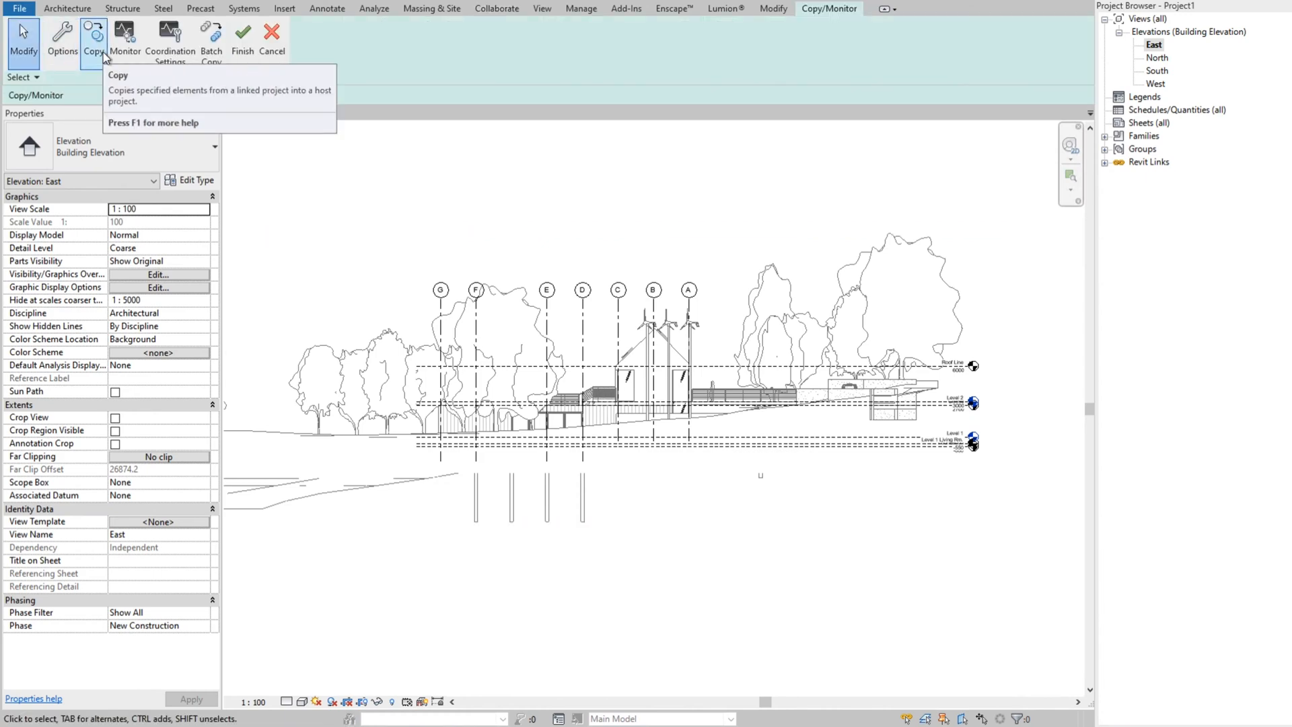
pyautogui.click(93, 33)
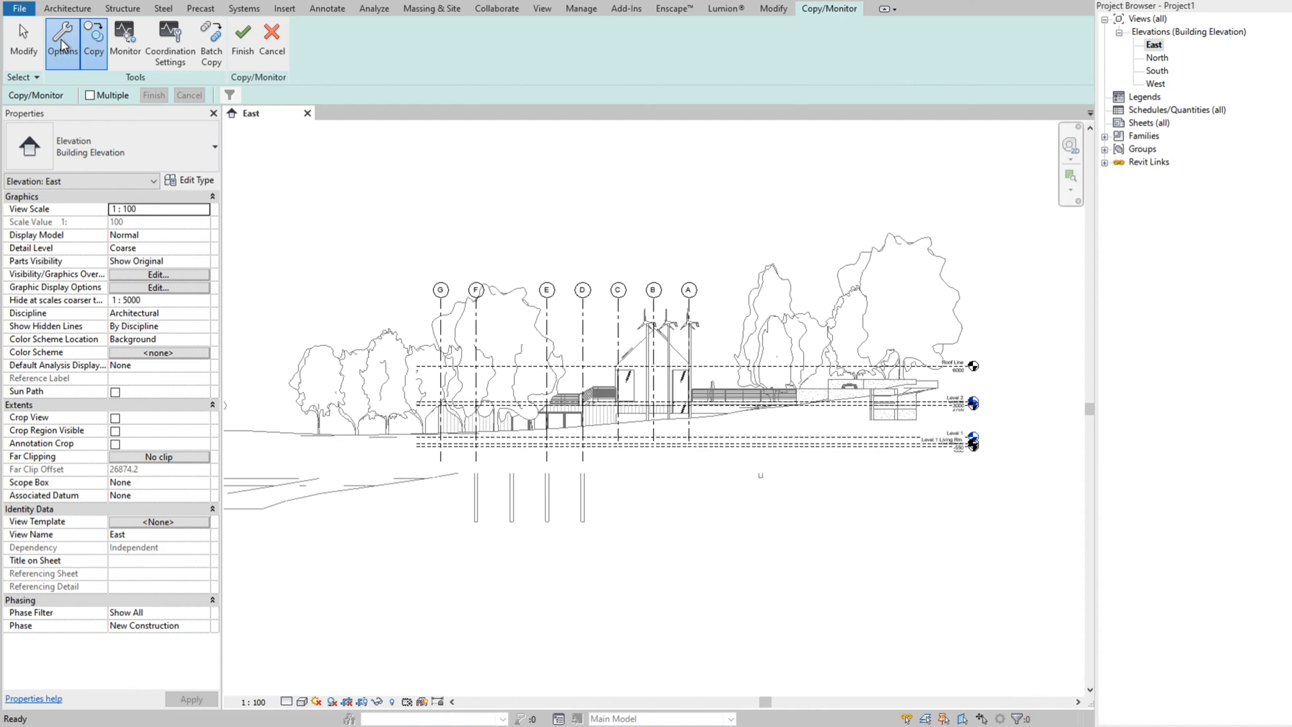
pyautogui.click(62, 35)
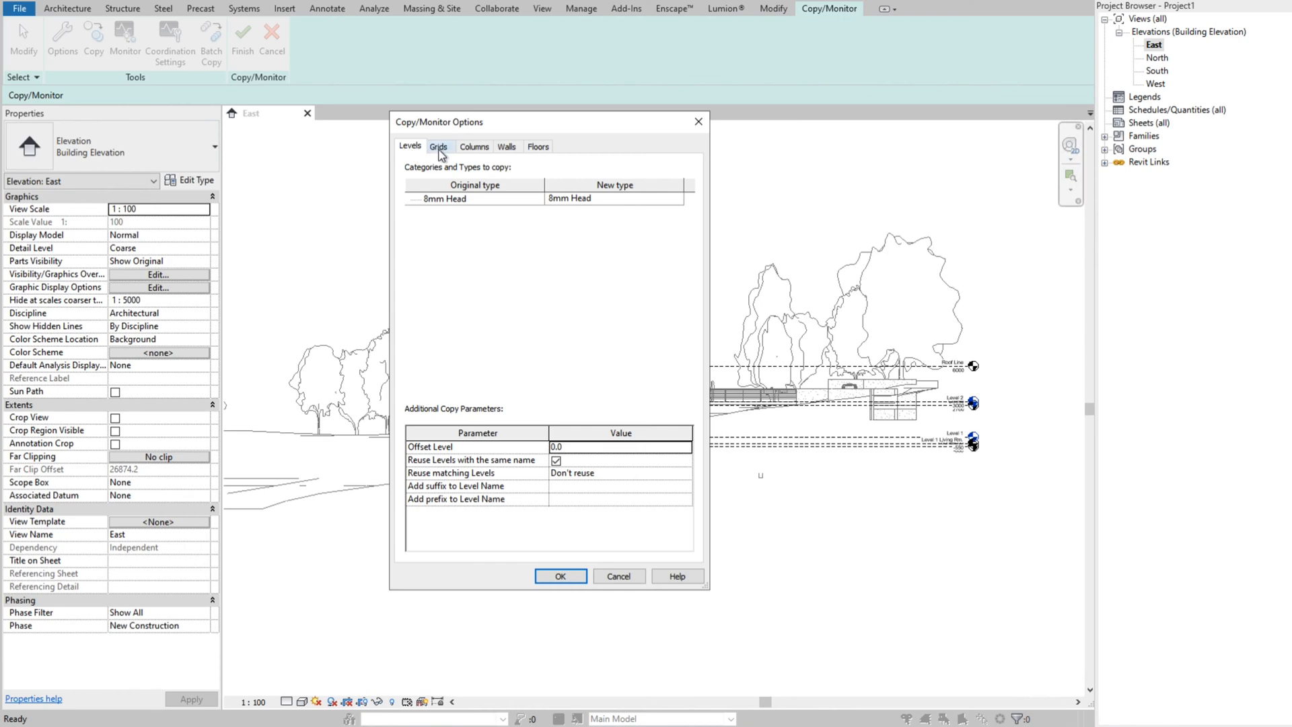
pyautogui.click(439, 145)
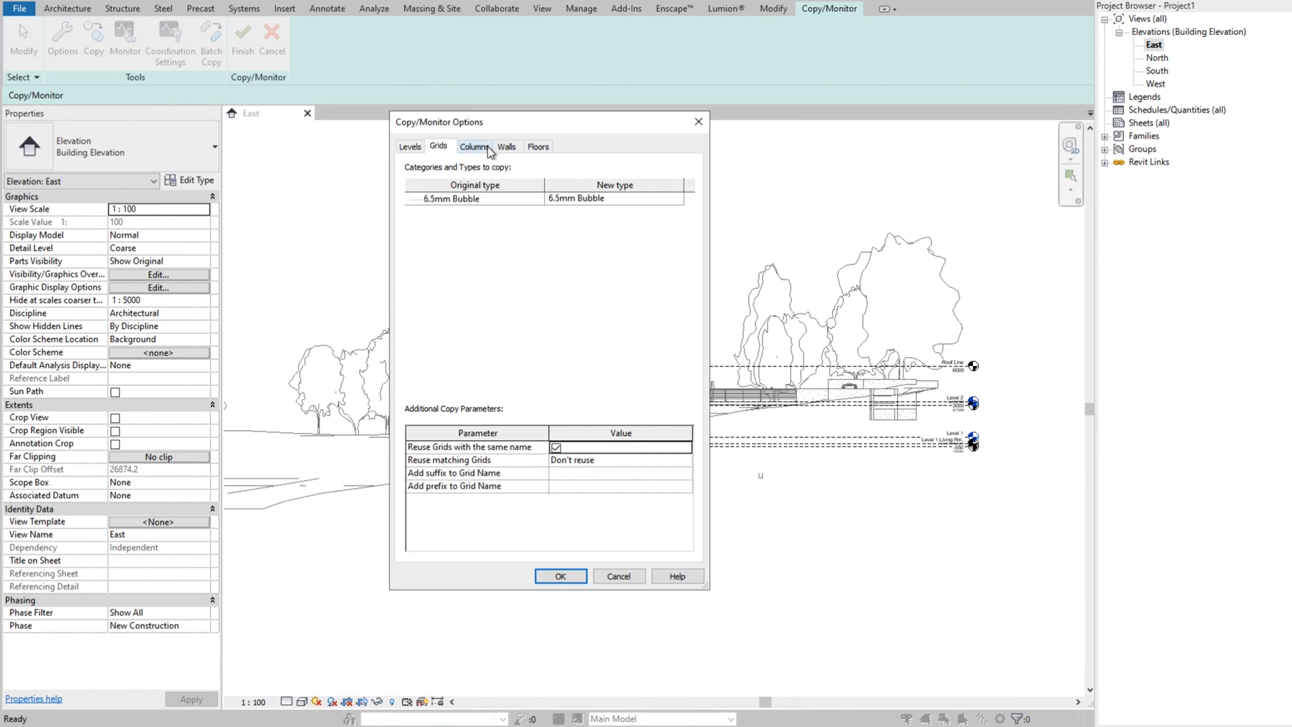
pyautogui.click(474, 146)
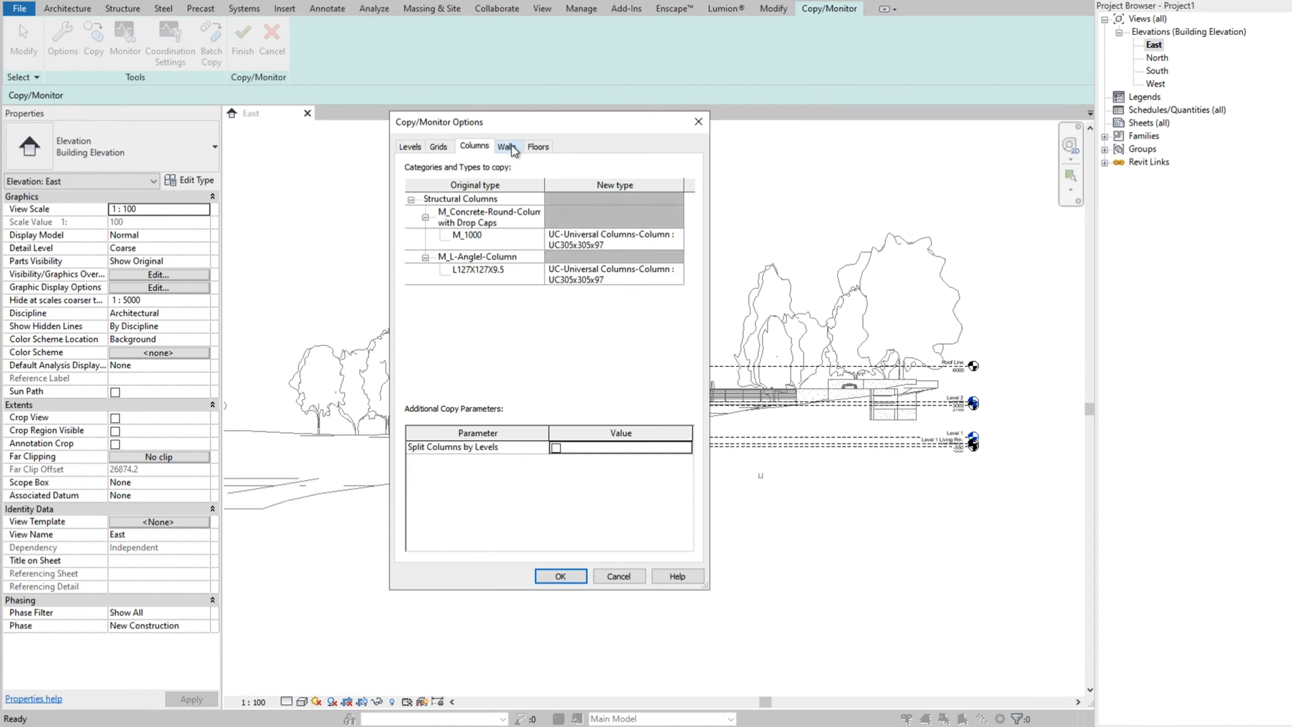
pyautogui.click(538, 146)
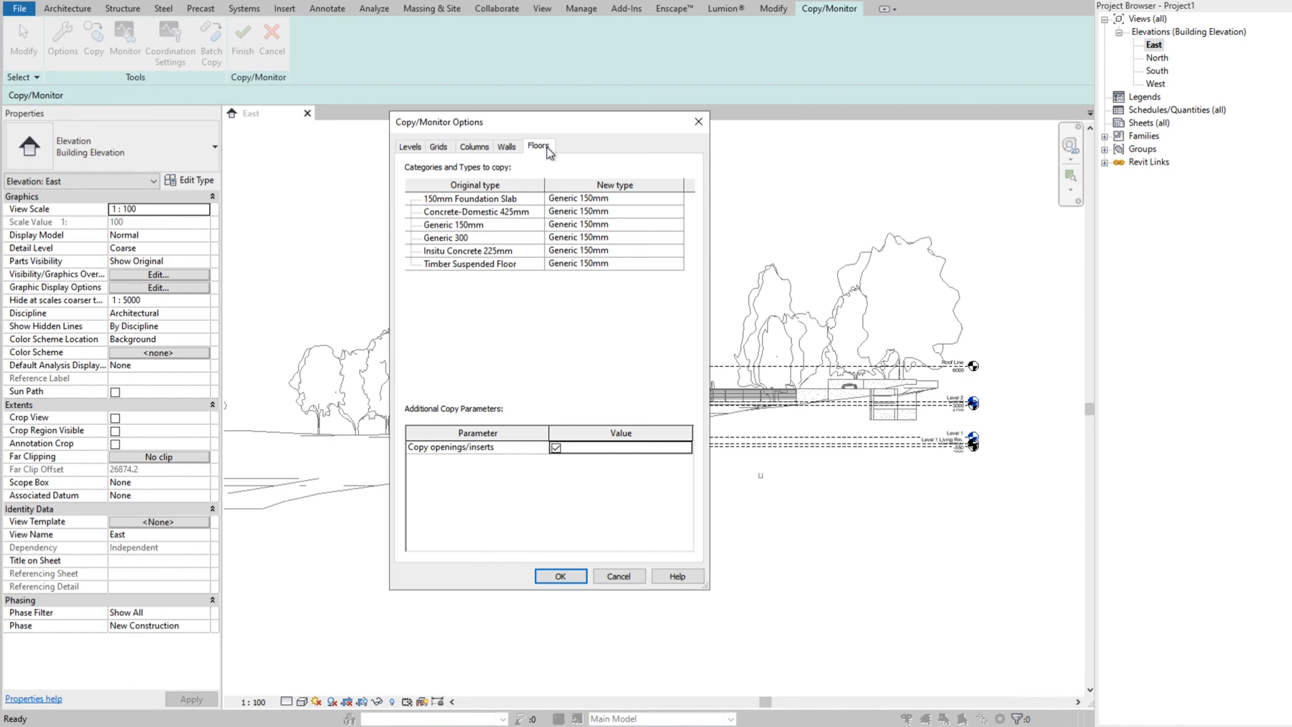
pyautogui.moveTo(582, 194)
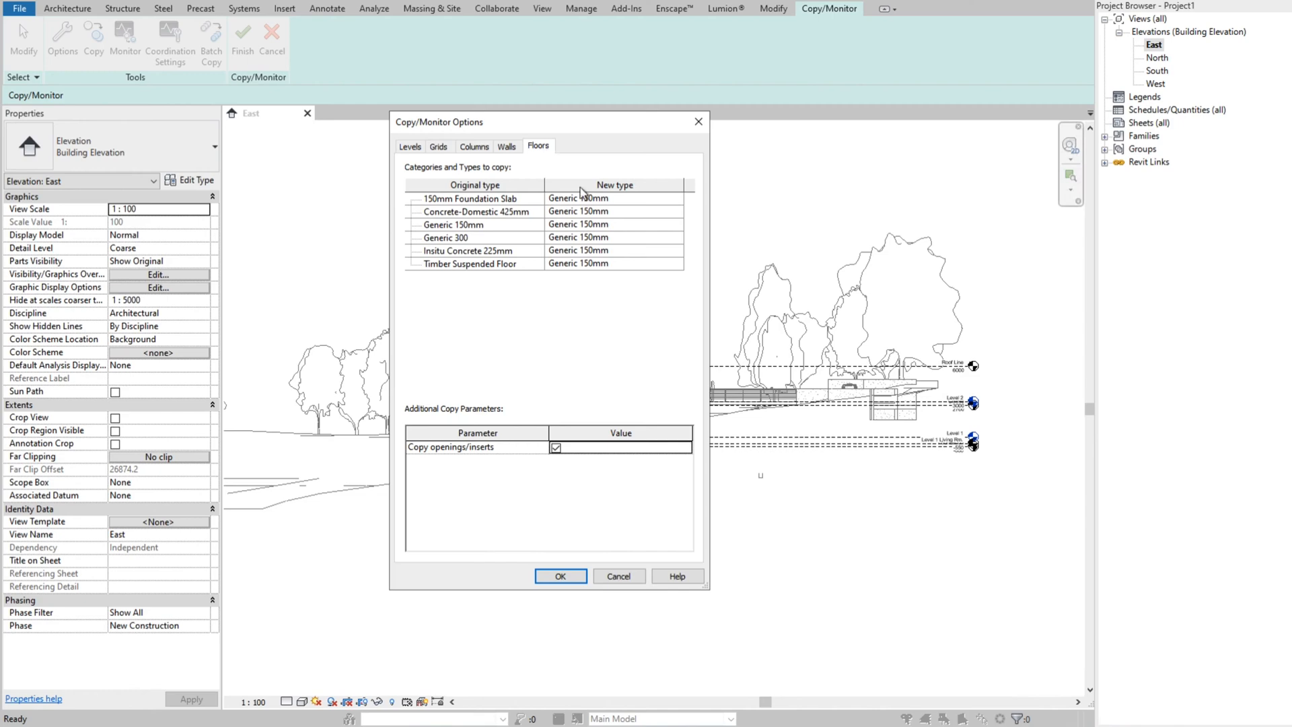
pyautogui.moveTo(409, 153)
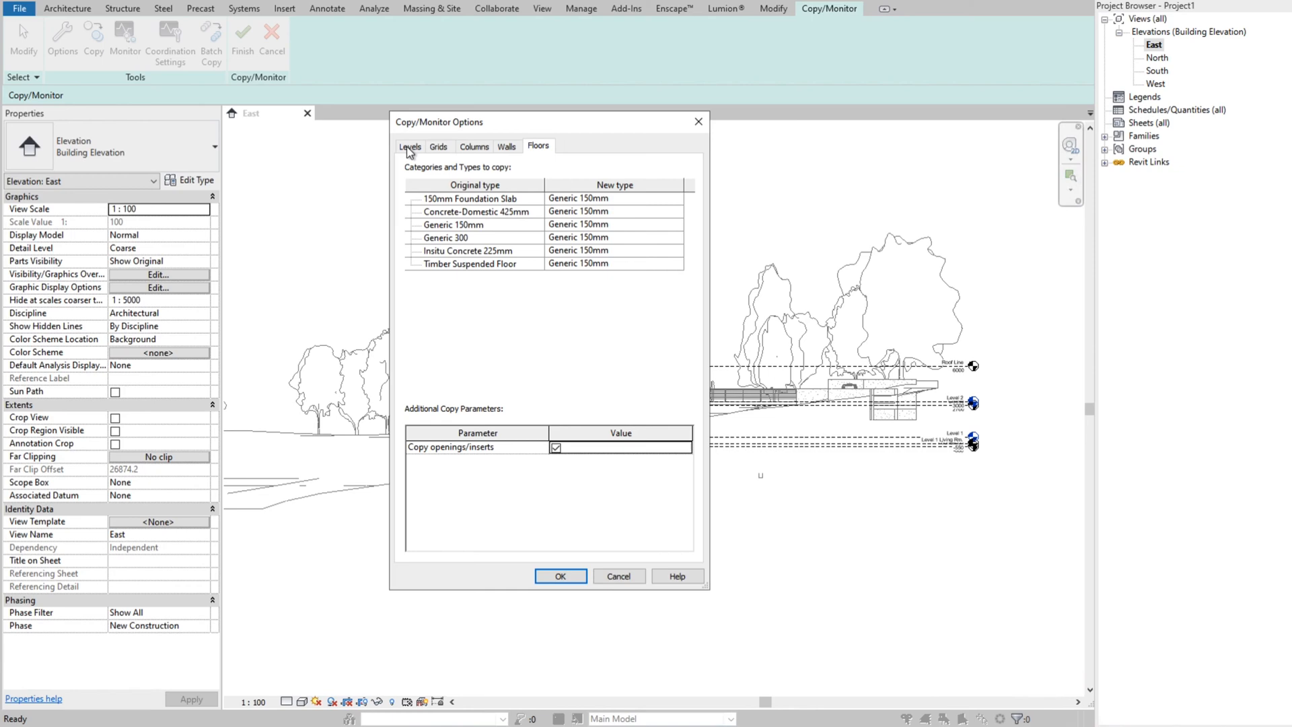
pyautogui.click(410, 146)
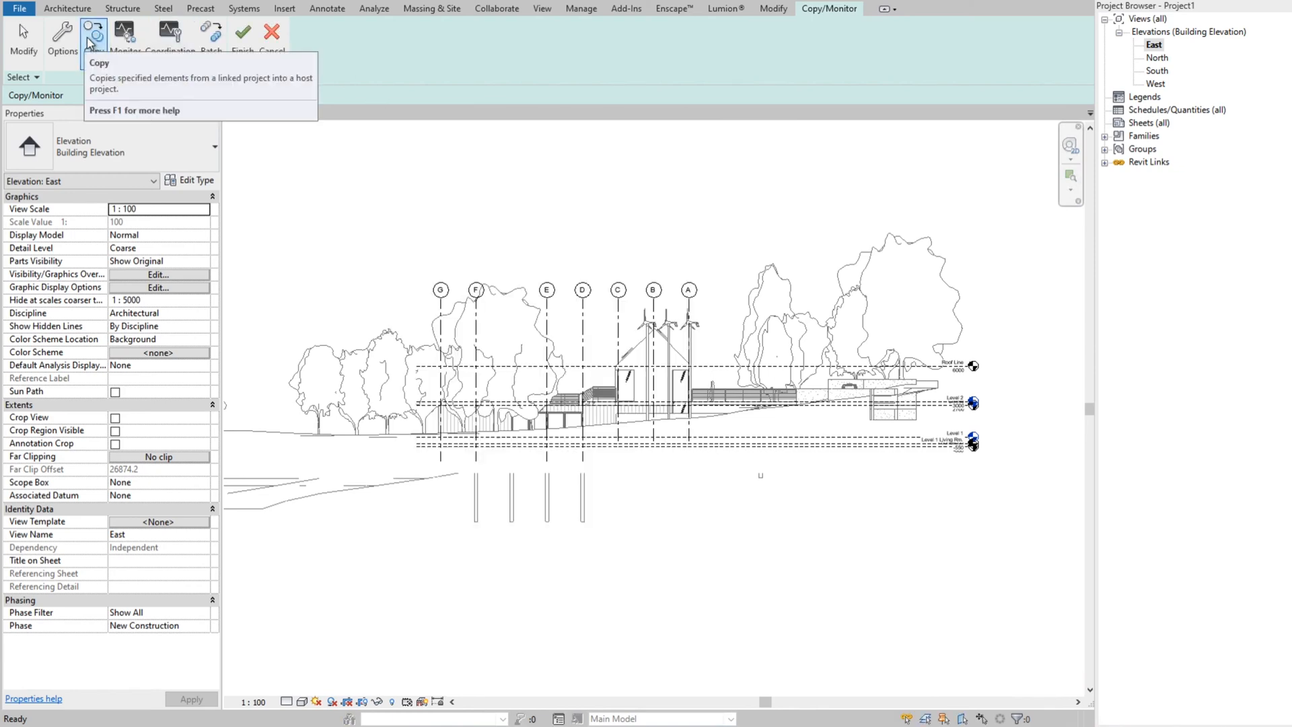
# Step: Copy the linked levels as monitored levels, then finish and clear the selection
pyautogui.click(95, 33)
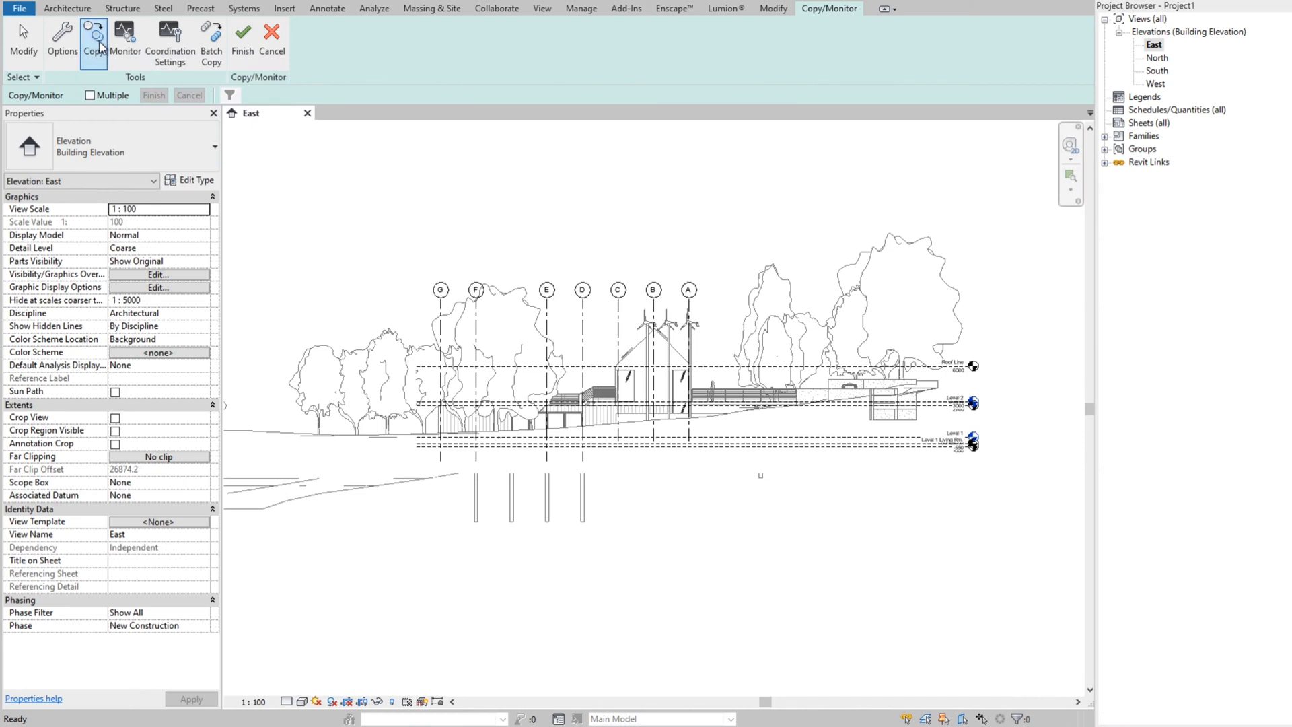
pyautogui.click(93, 33)
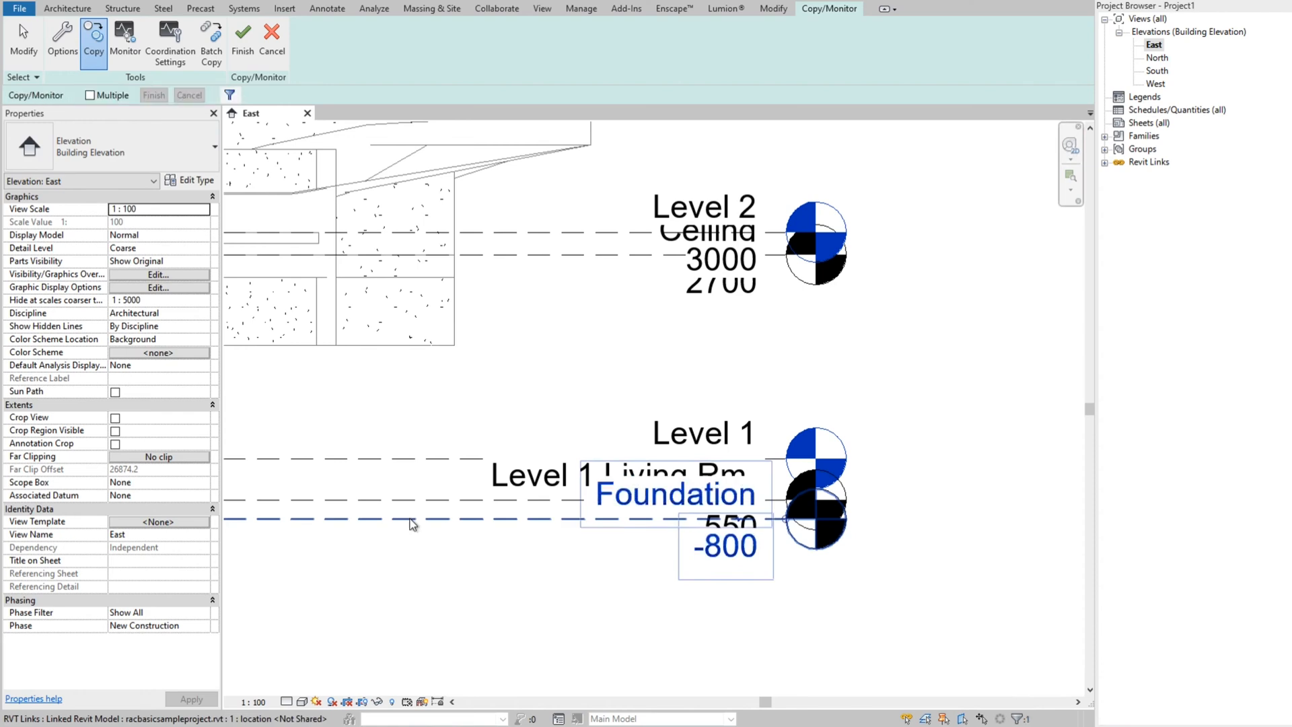
pyautogui.moveTo(411, 506)
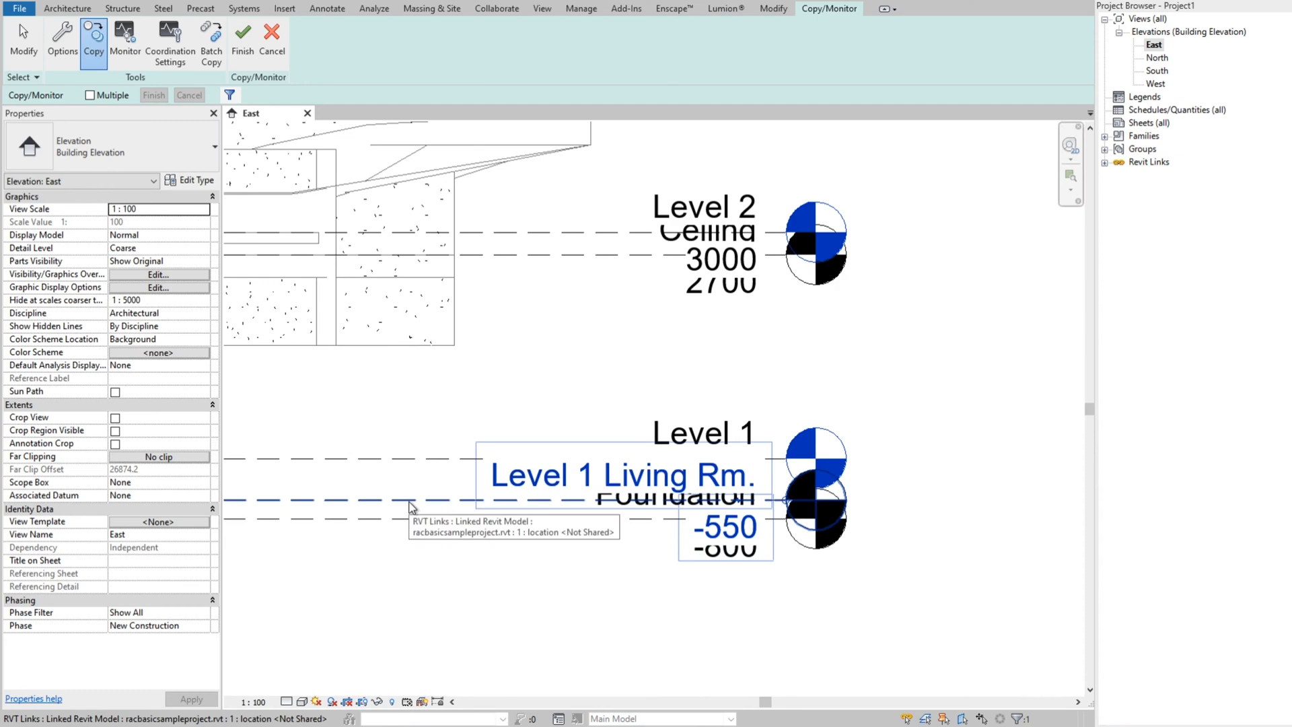
pyautogui.moveTo(910, 486)
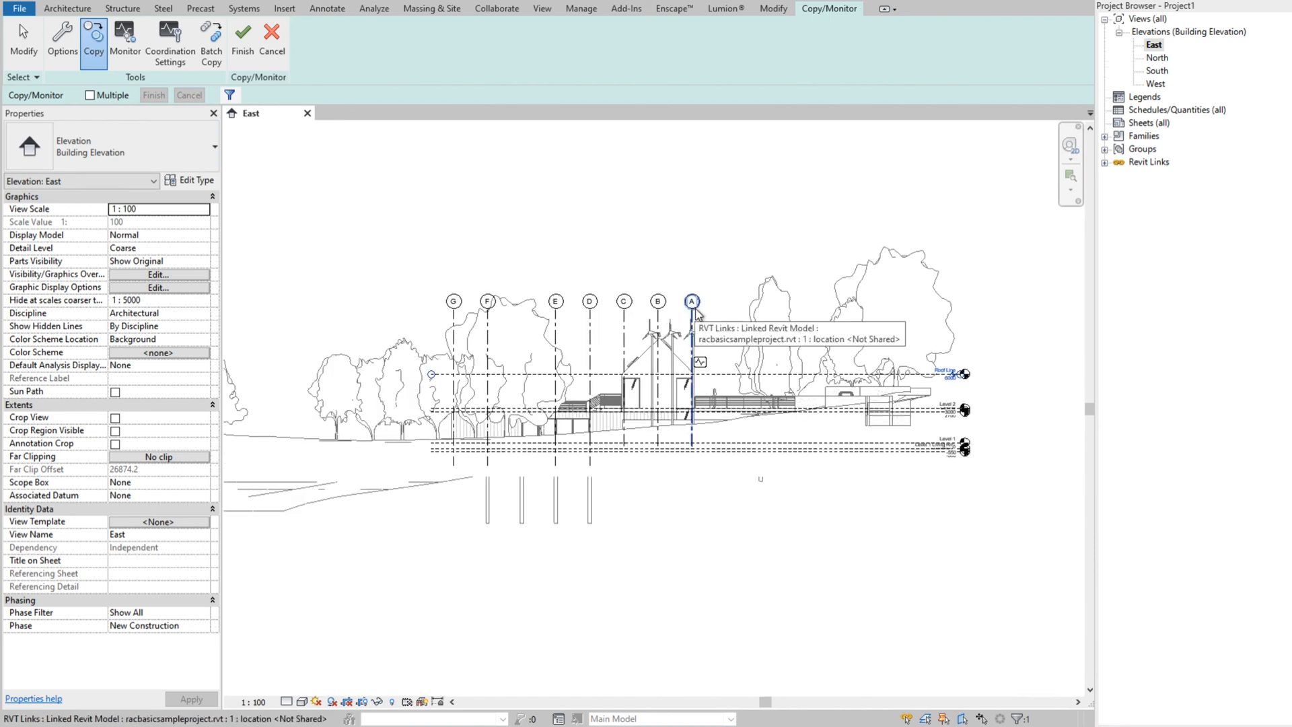
pyautogui.moveTo(503, 252)
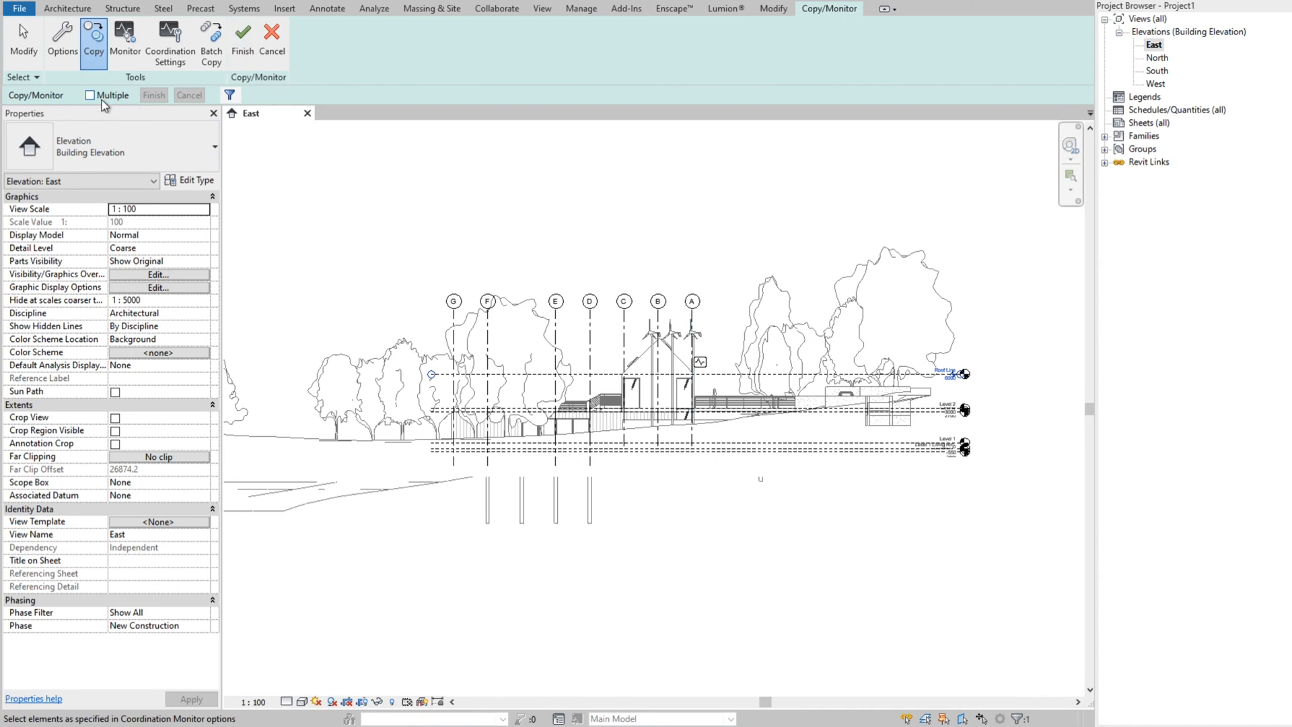
pyautogui.click(448, 322)
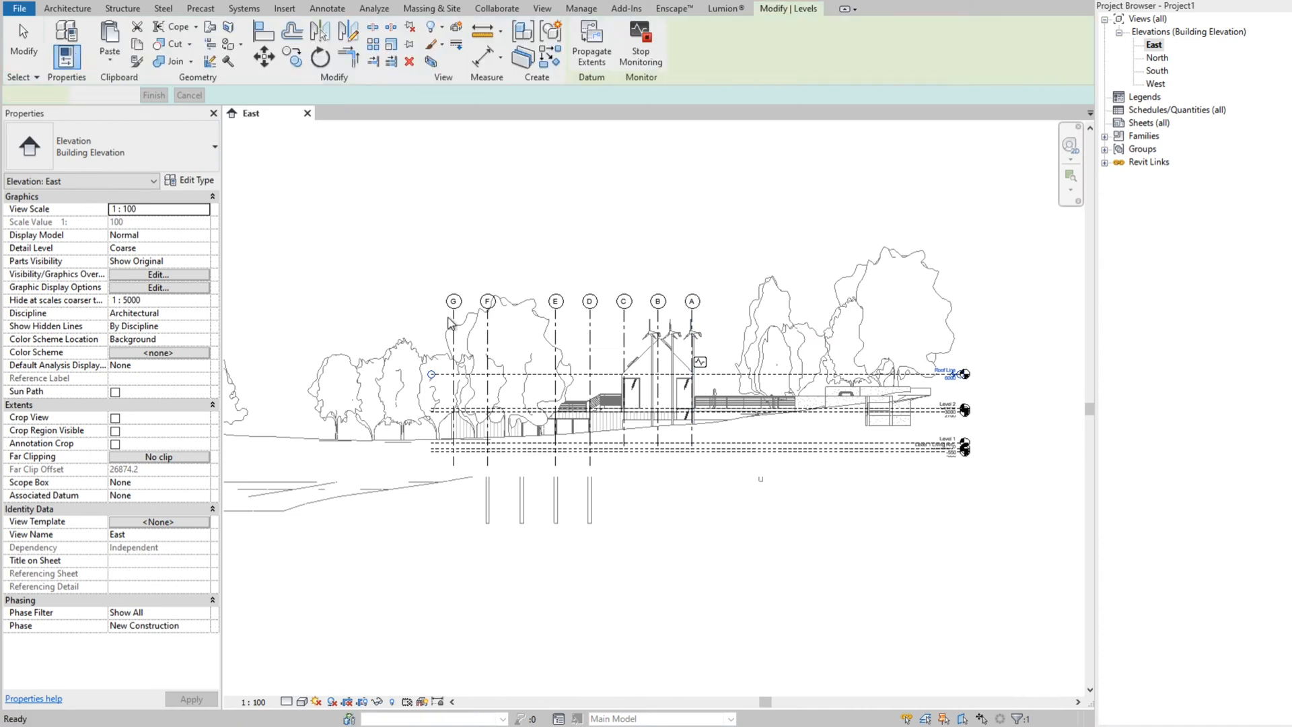
pyautogui.click(496, 8)
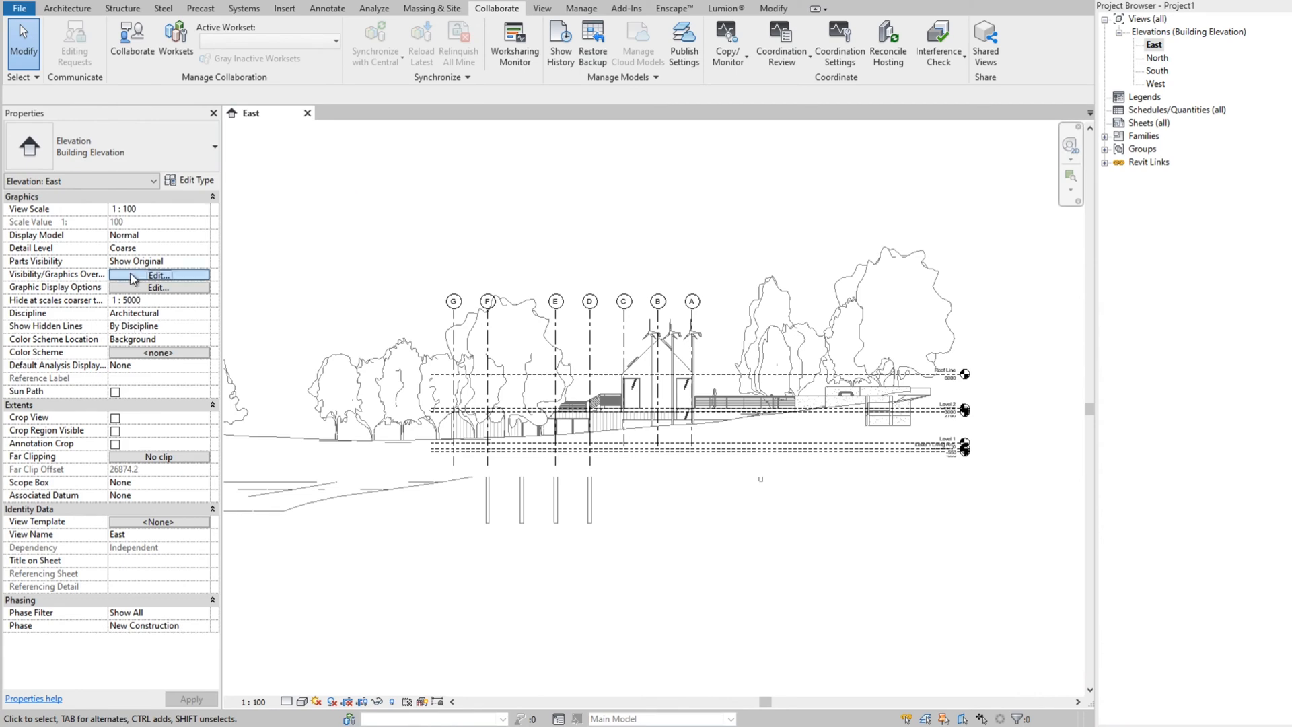
# Step: Turn off racbasicsampleproject.rvt under Revit Links in the East elevation's visibility overrides
pyautogui.click(157, 275)
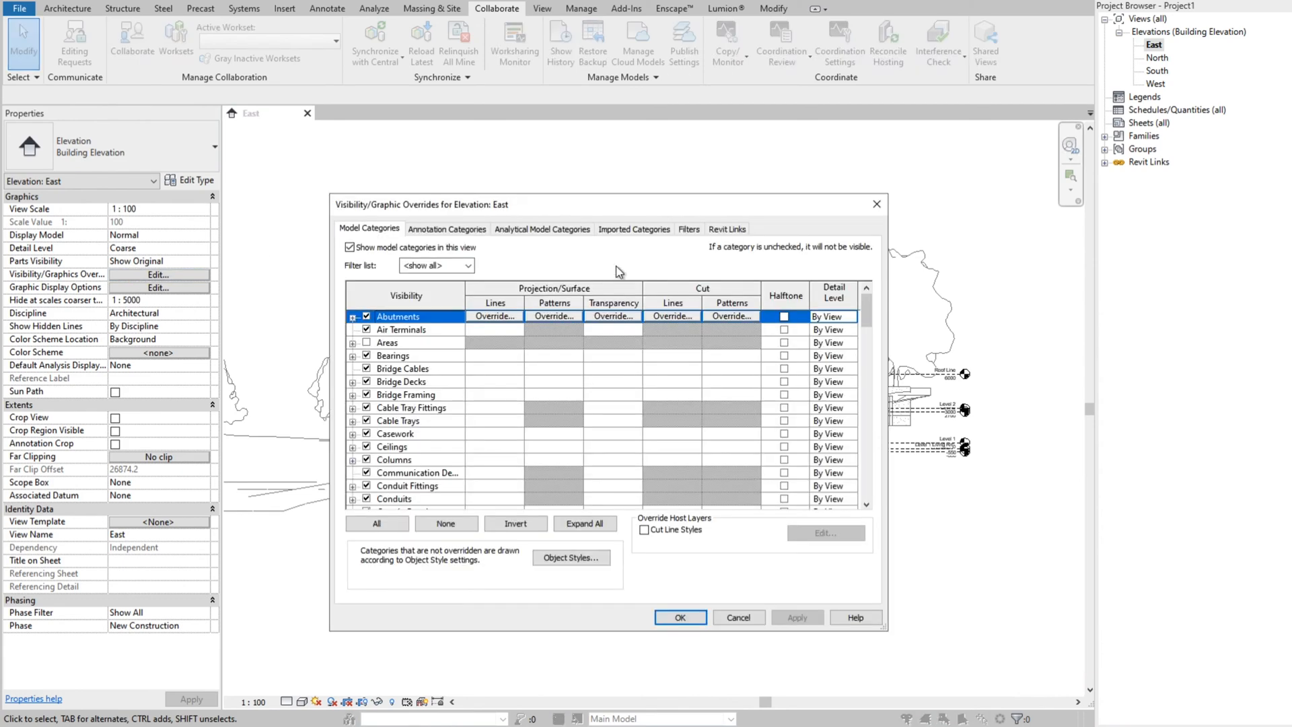
pyautogui.moveTo(692, 239)
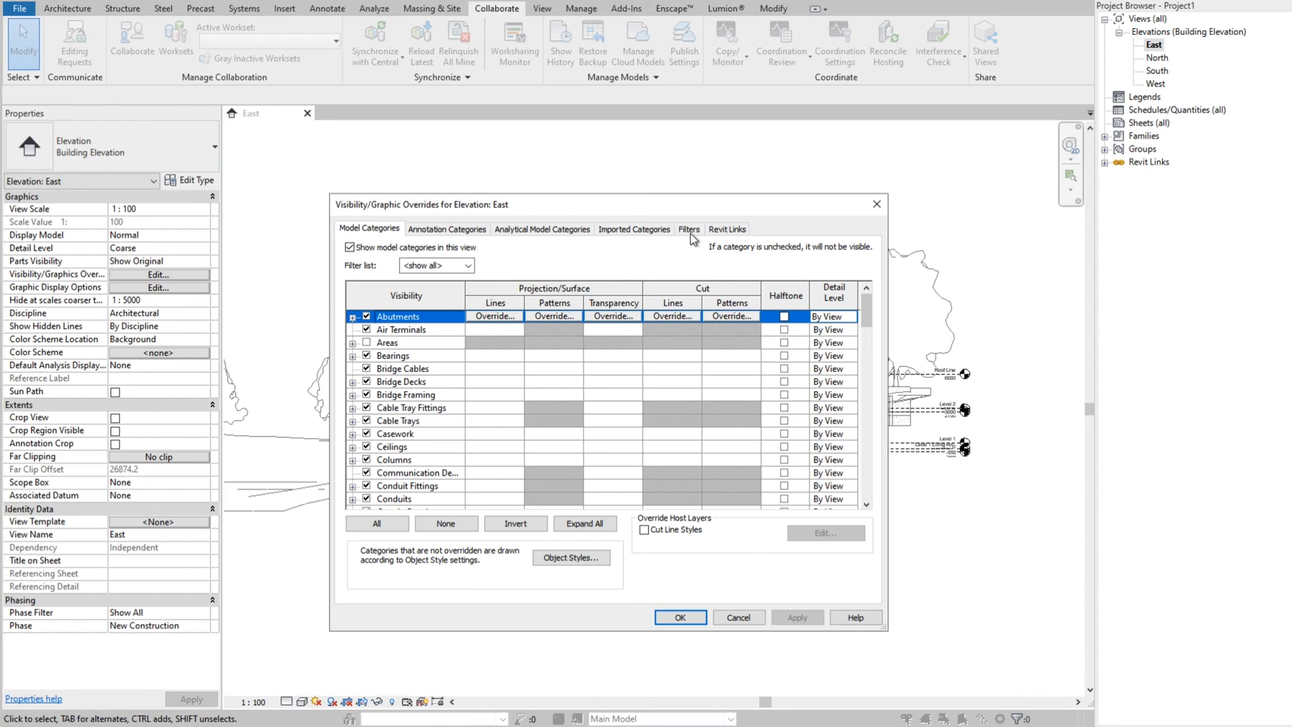
pyautogui.click(727, 229)
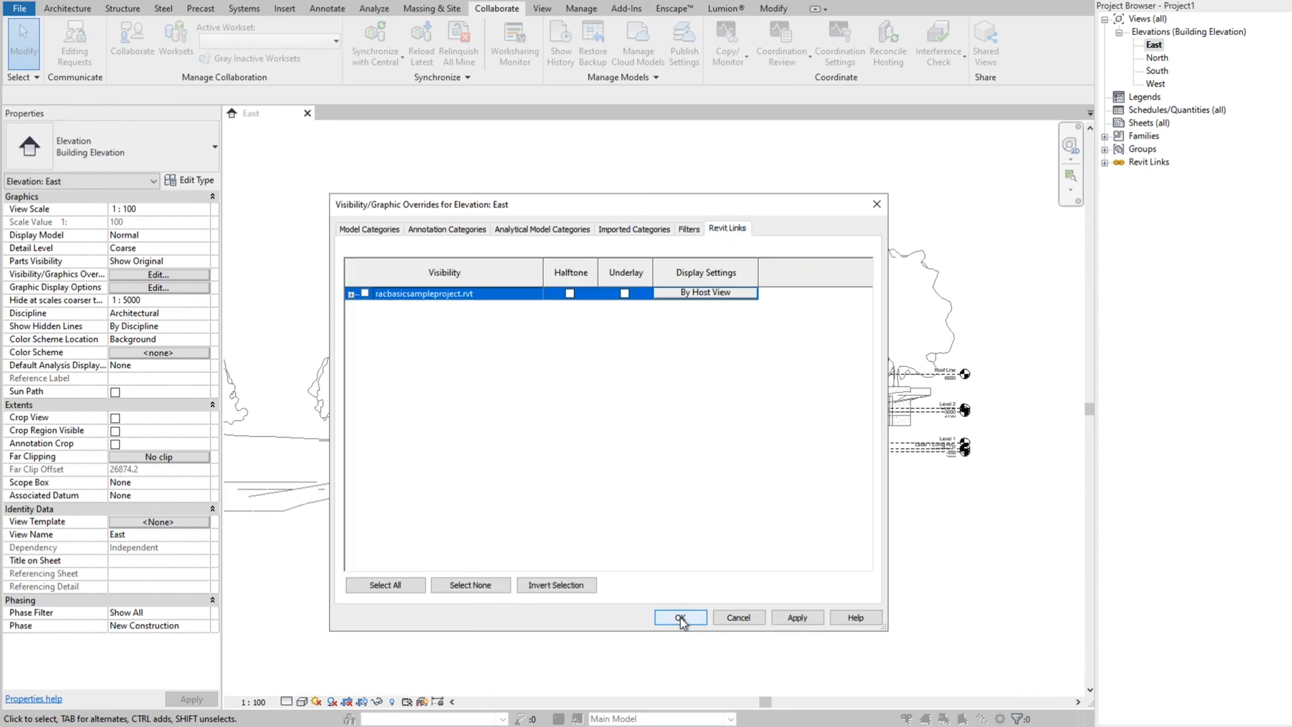
pyautogui.click(680, 617)
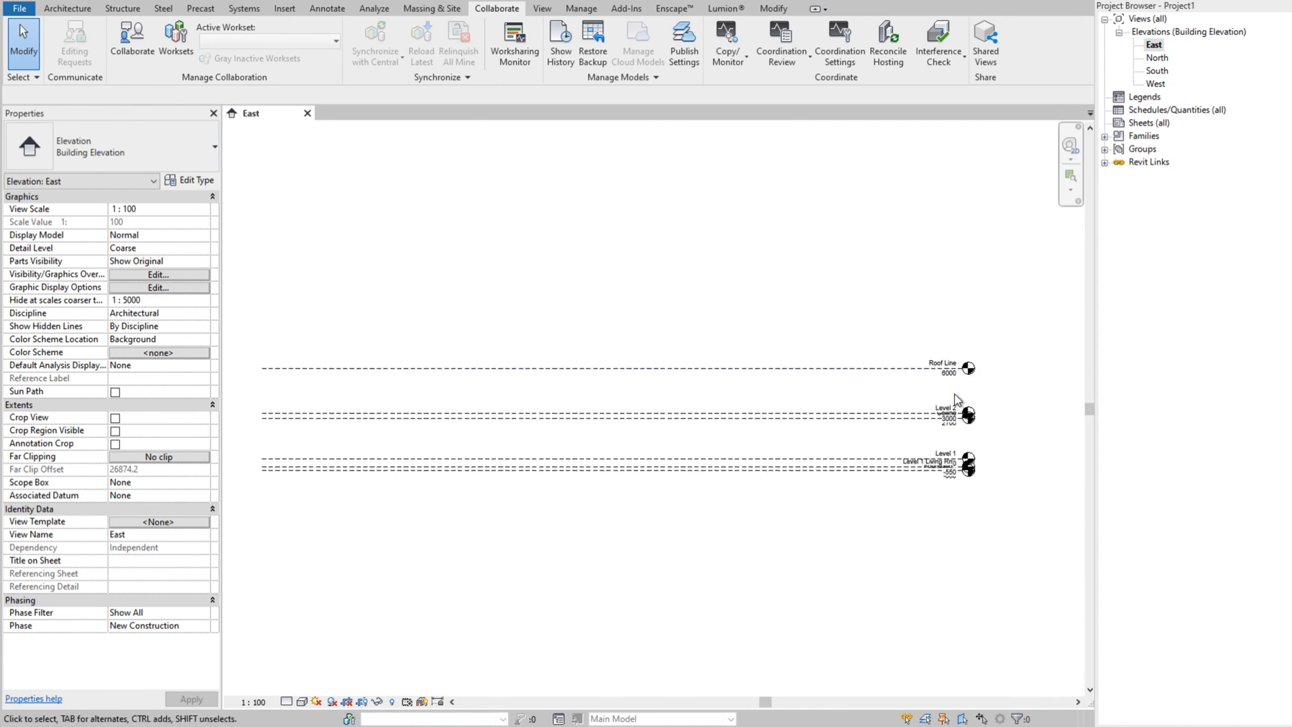
pyautogui.click(943, 368)
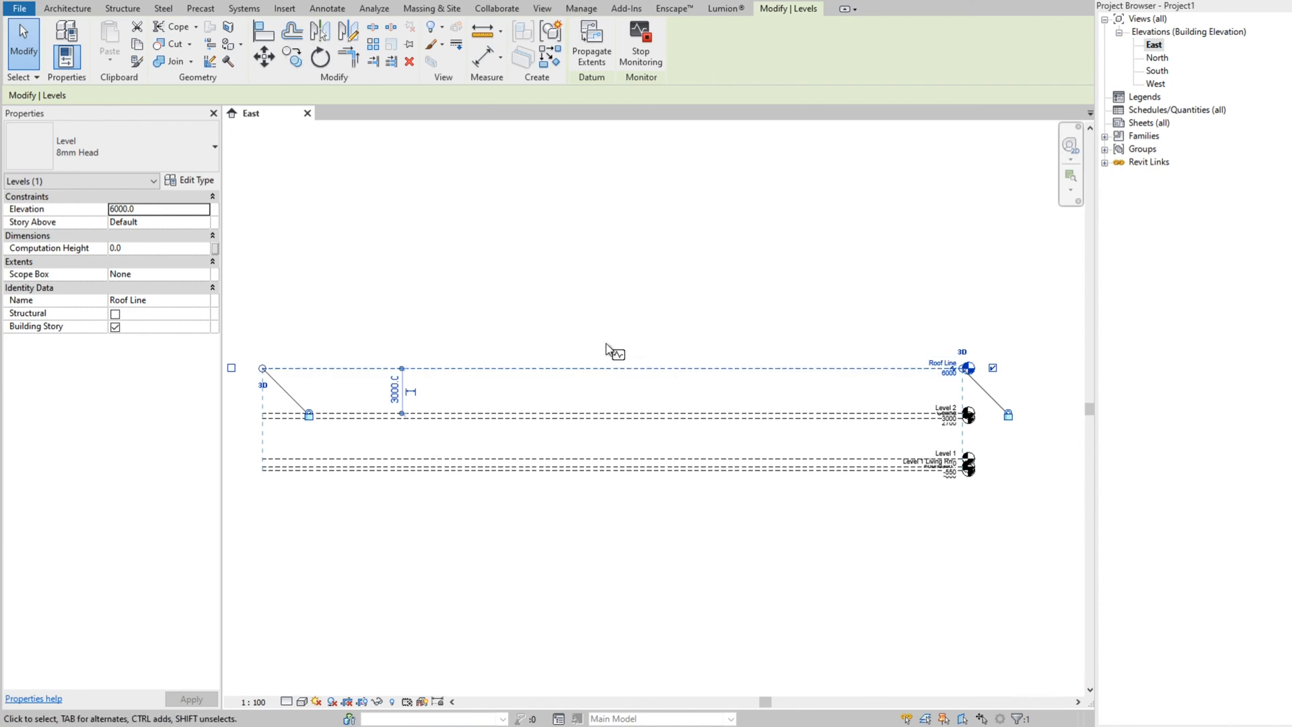
pyautogui.moveTo(620, 392)
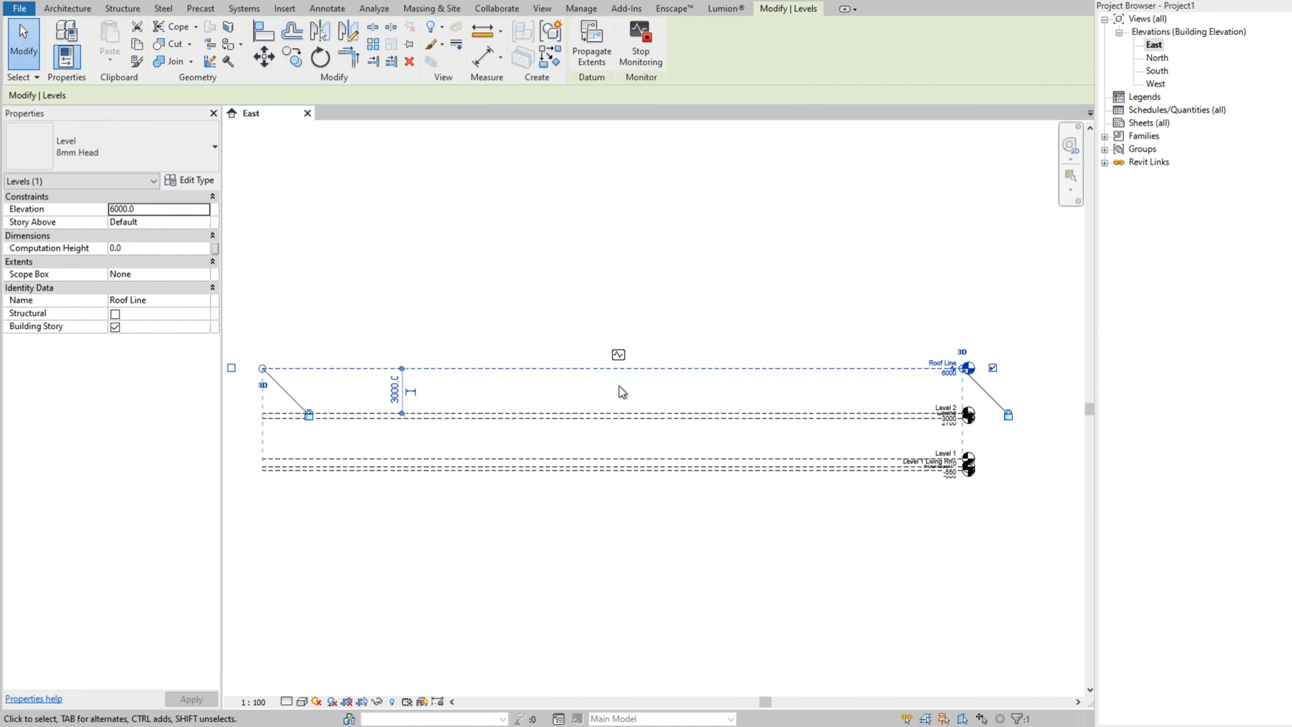
pyautogui.moveTo(620, 388)
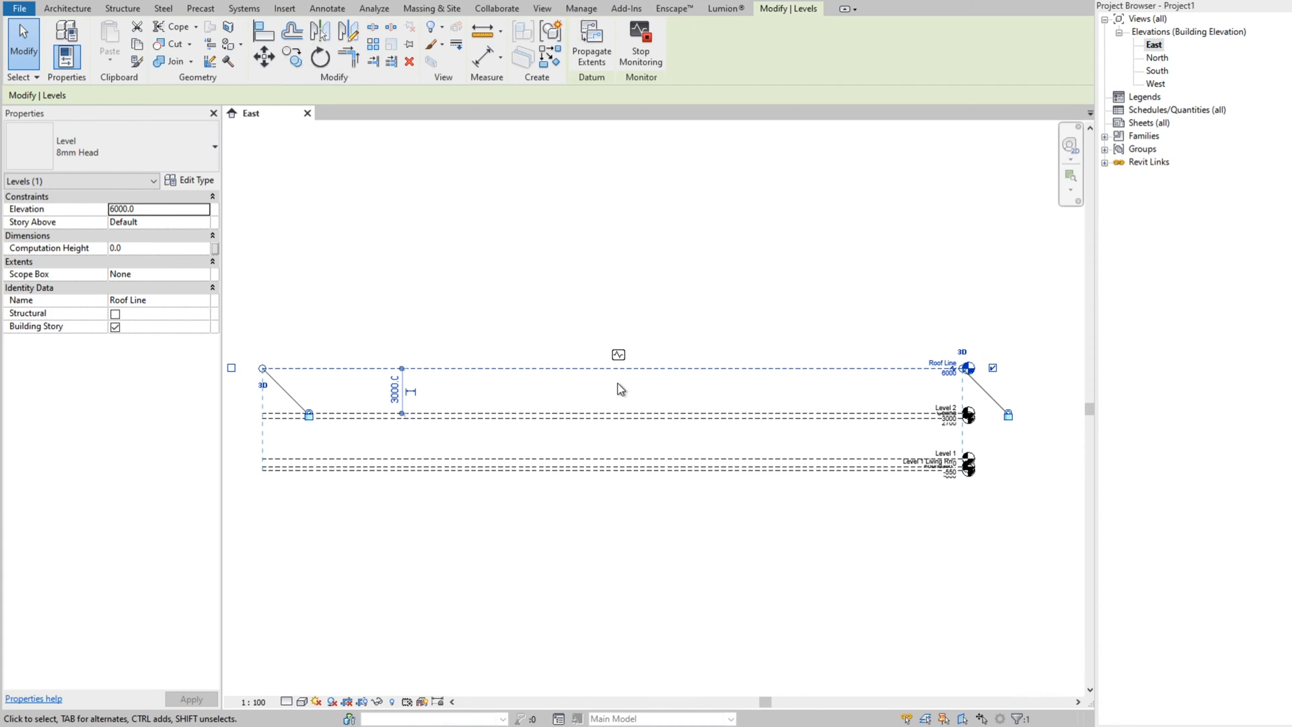
pyautogui.moveTo(607, 266)
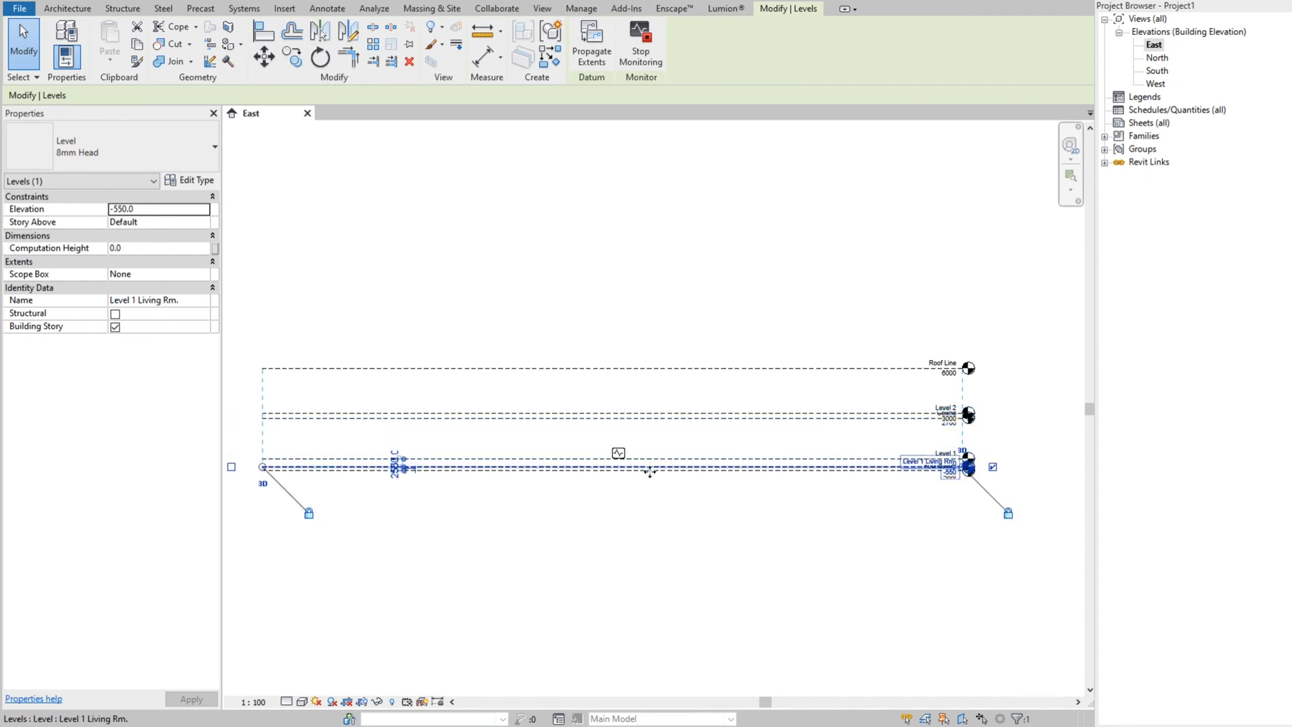
pyautogui.click(496, 8)
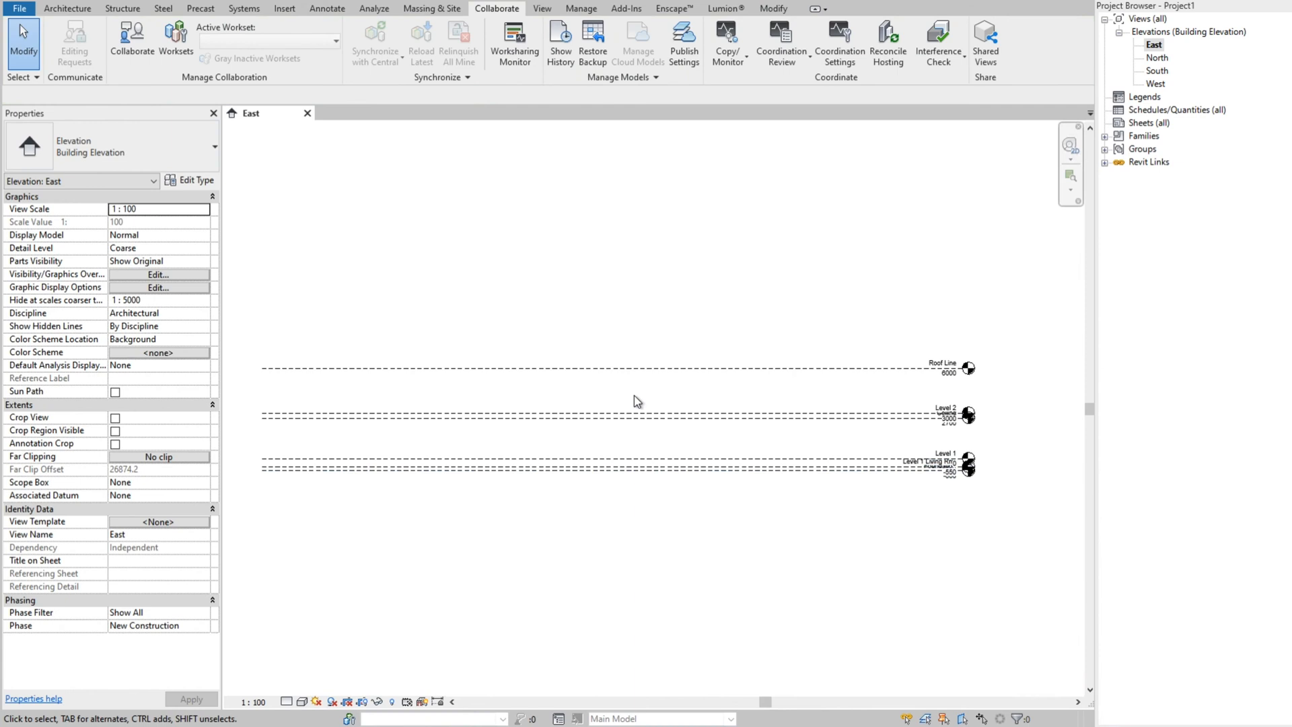
pyautogui.moveTo(640, 345)
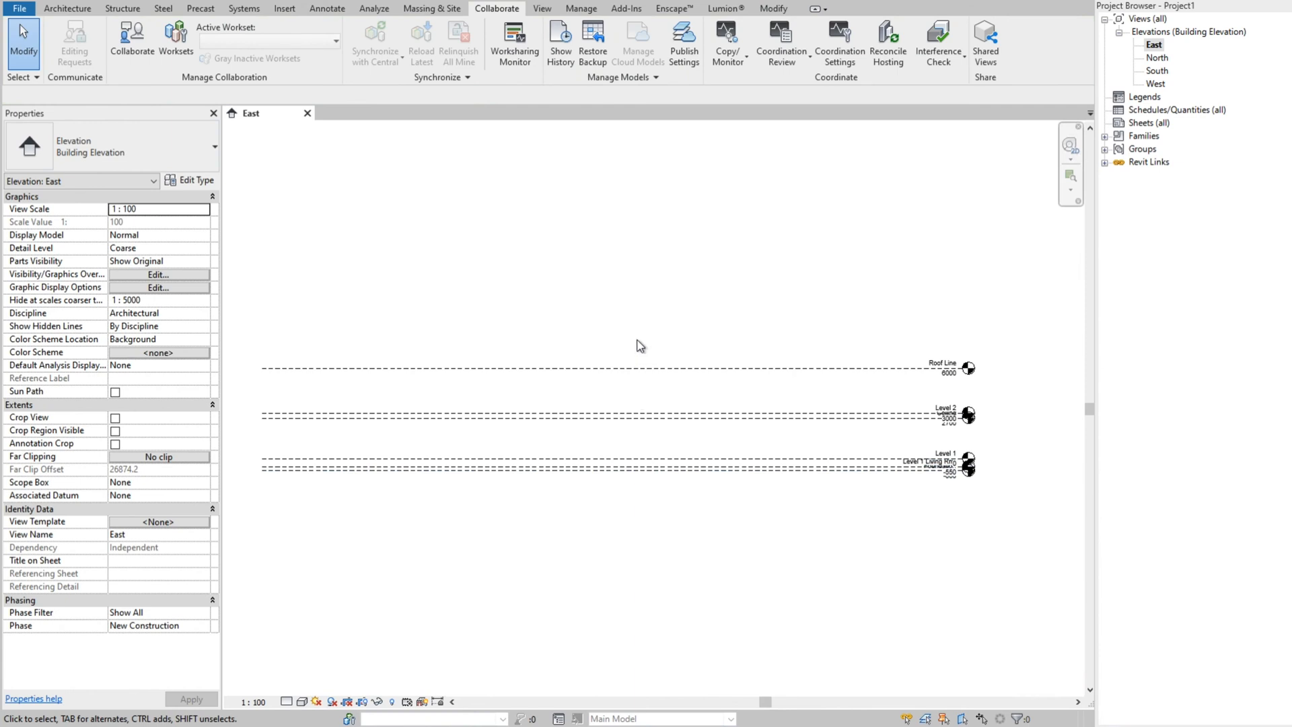
pyautogui.moveTo(462, 273)
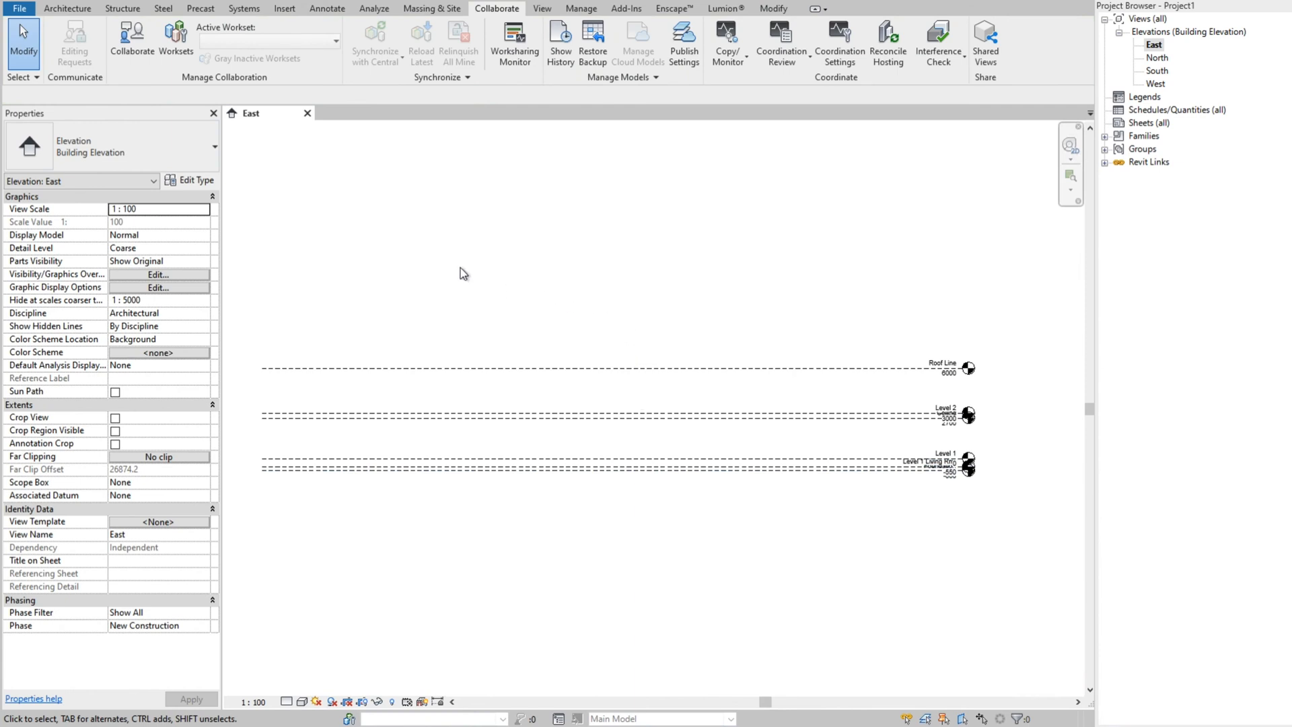
pyautogui.moveTo(520, 345)
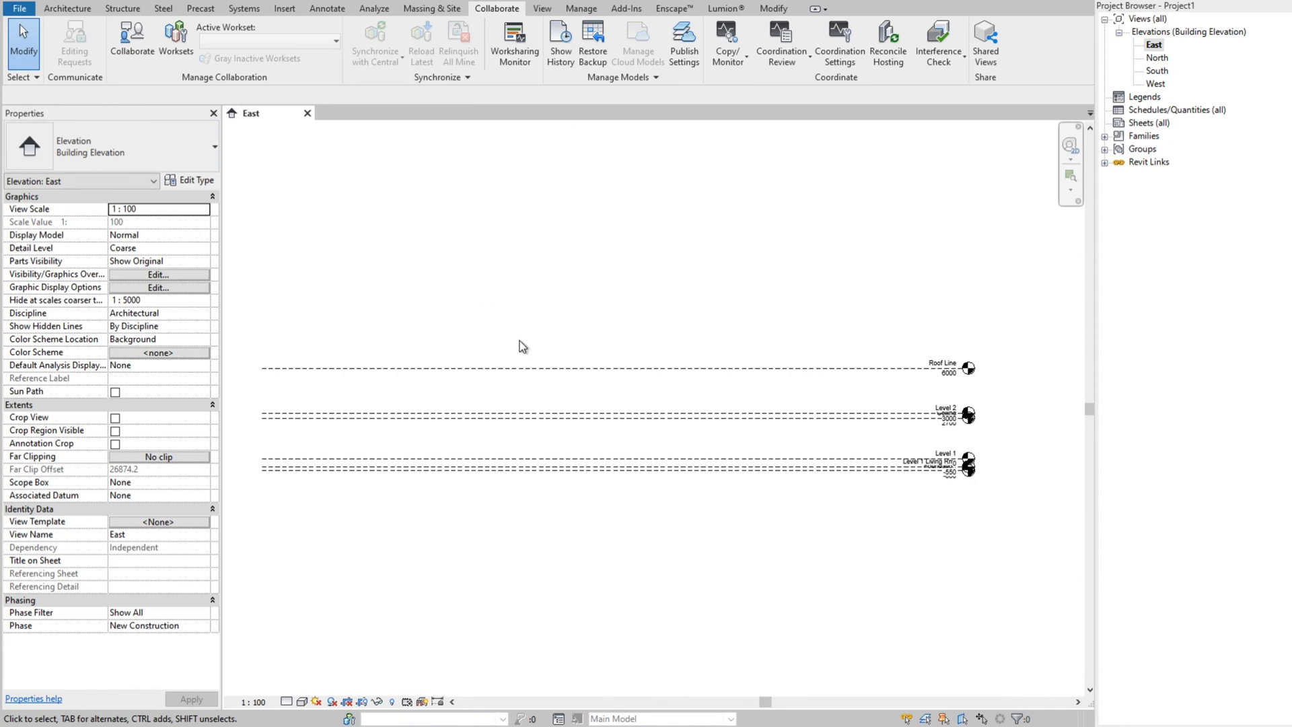
pyautogui.moveTo(596, 279)
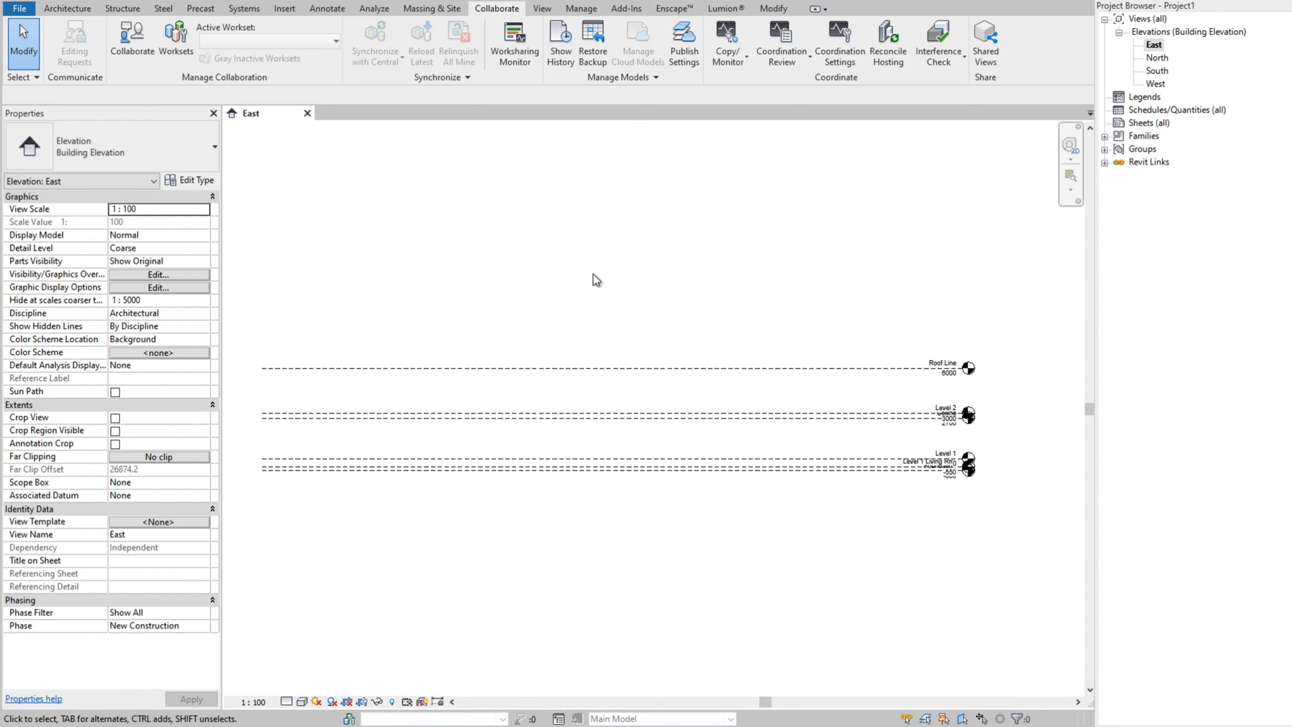
# Step: Re-enable racbasicsampleproject.rvt under Revit Links in the East elevation's visibility overrides
pyautogui.click(156, 274)
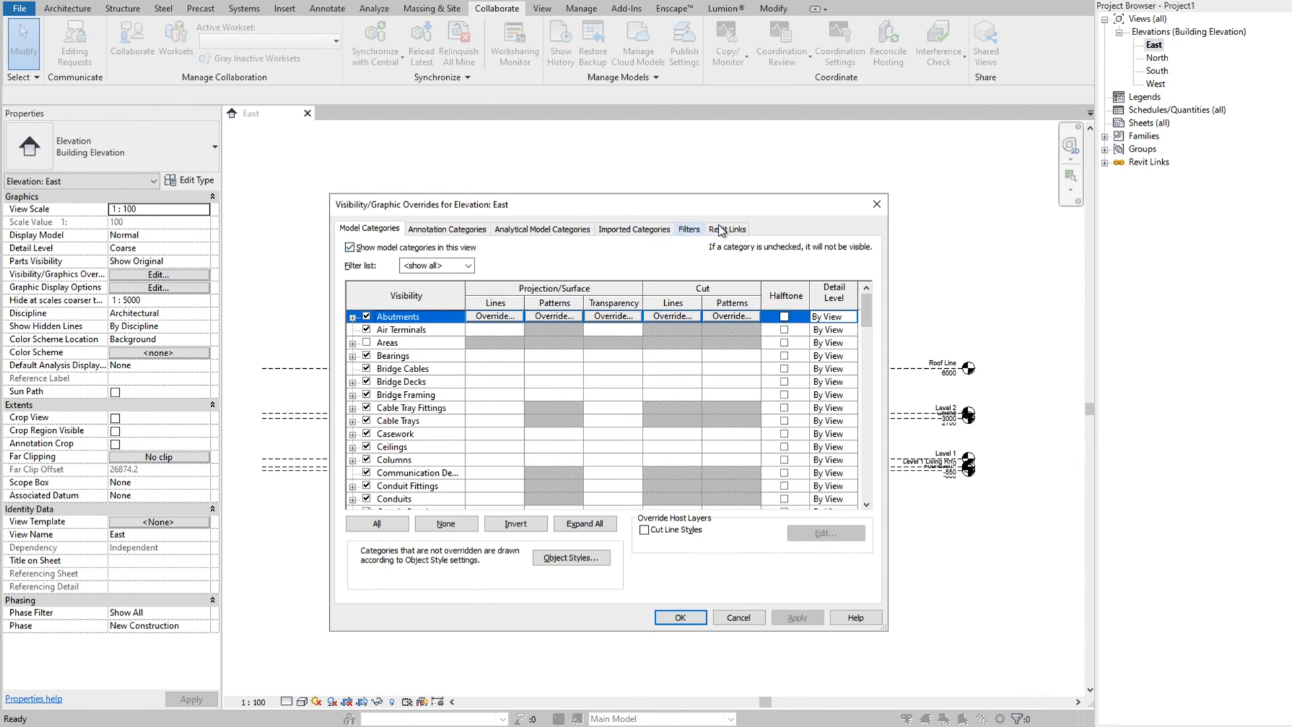
pyautogui.click(728, 228)
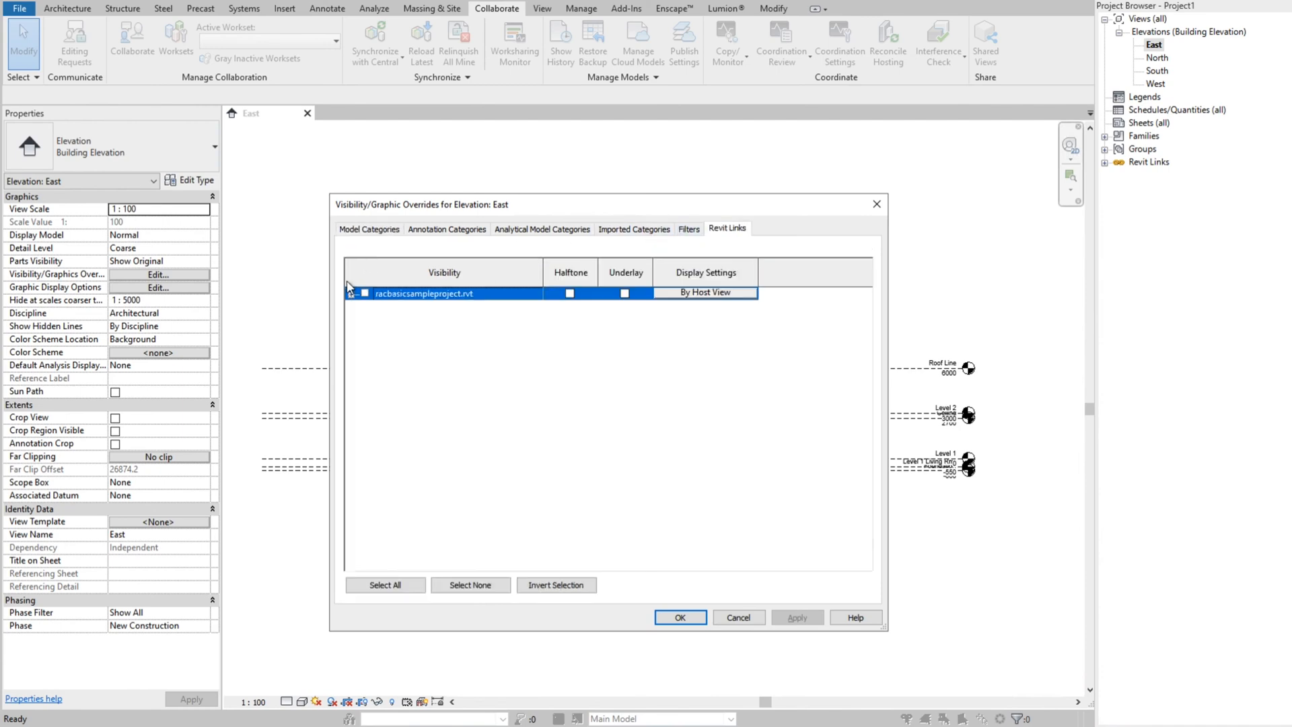
pyautogui.click(364, 293)
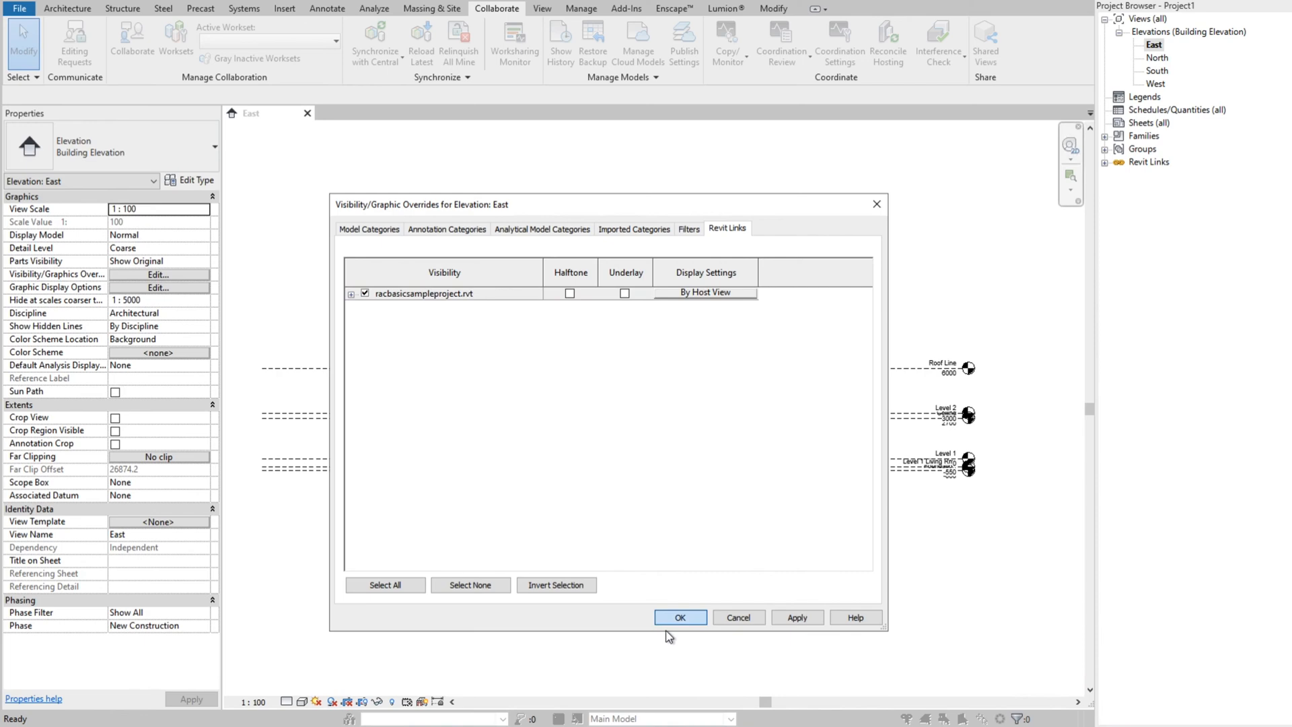
pyautogui.click(679, 617)
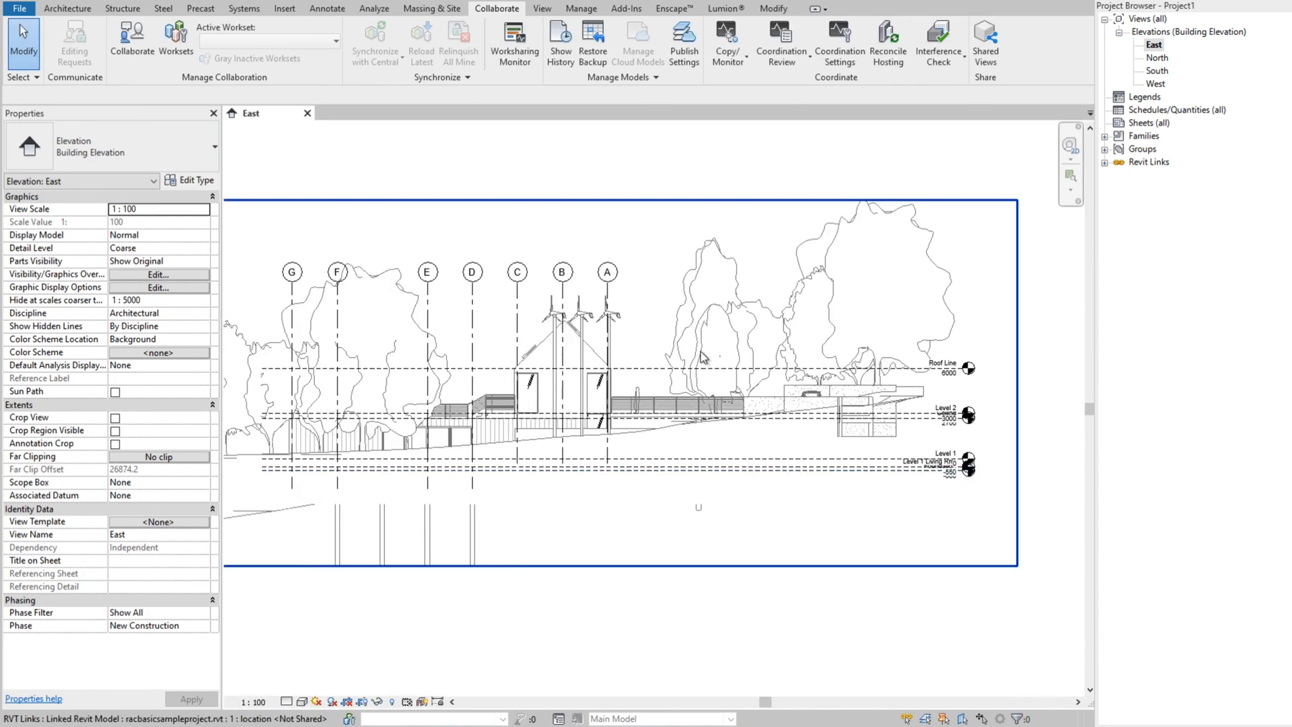
pyautogui.moveTo(814, 306)
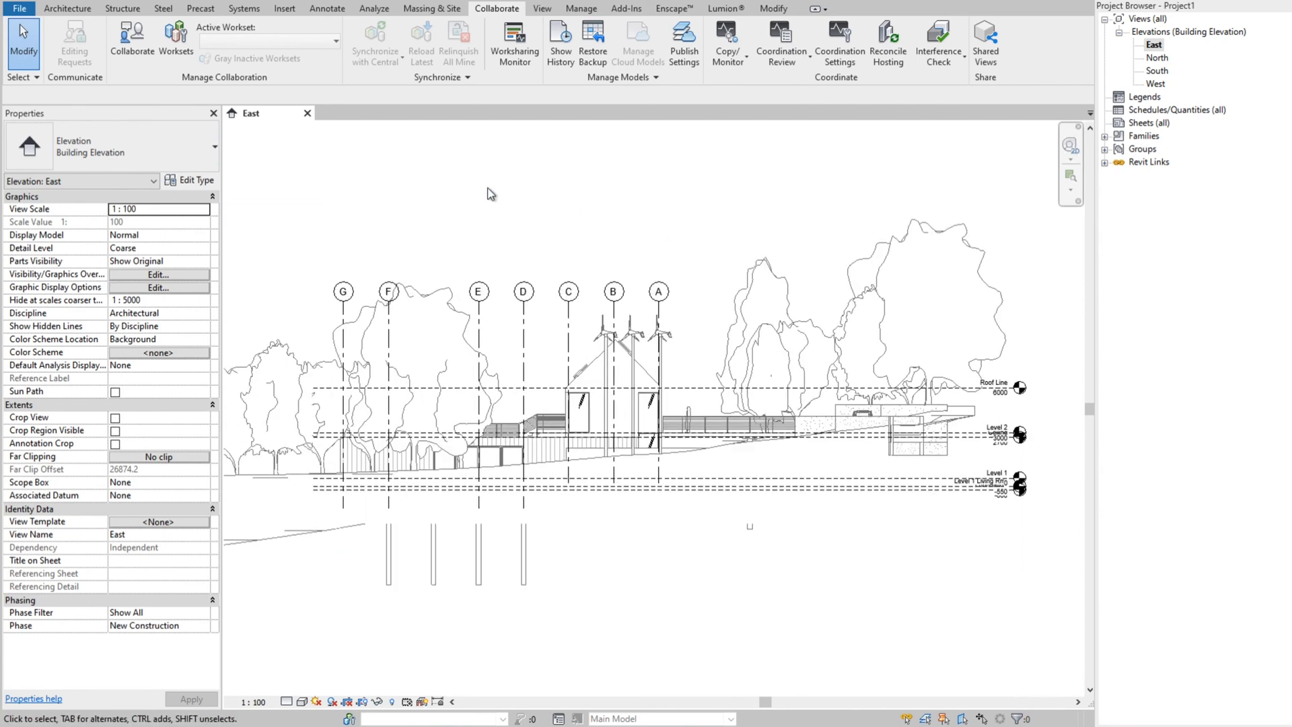
pyautogui.click(744, 308)
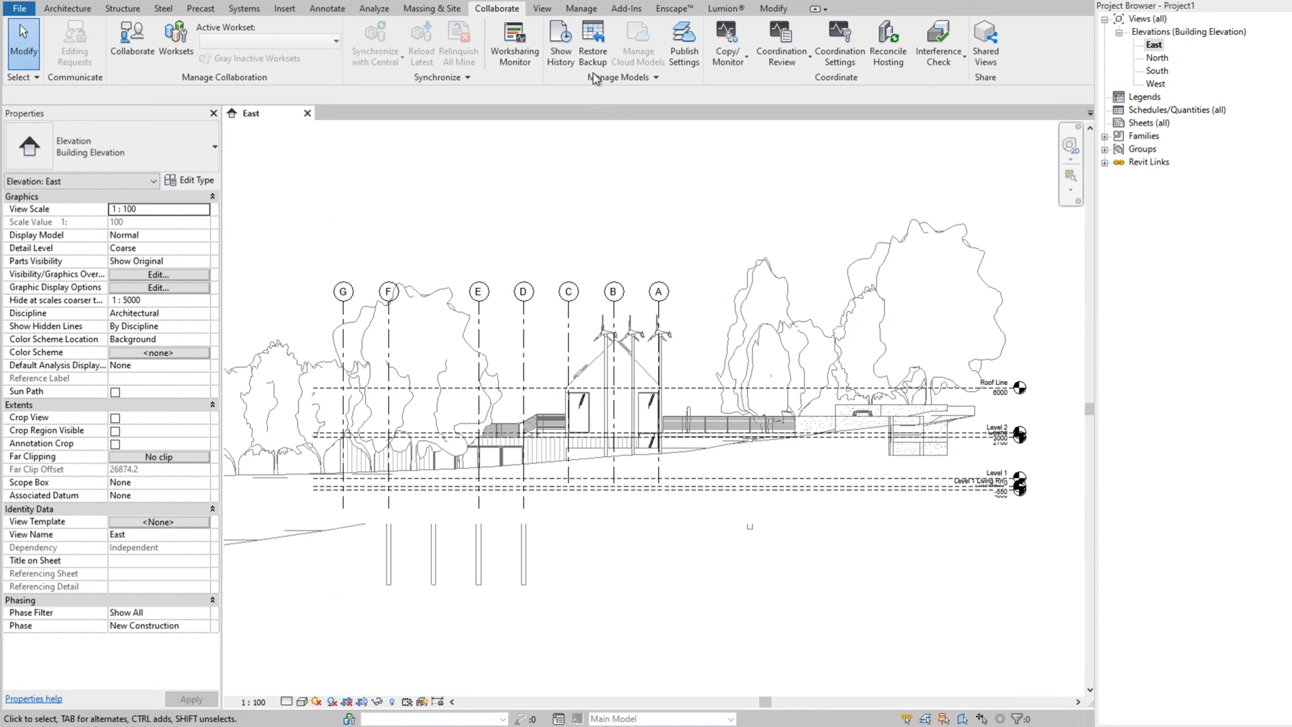
# Step: Create new floor plan views for all six levels, Foundation through Roof Line
pyautogui.click(541, 8)
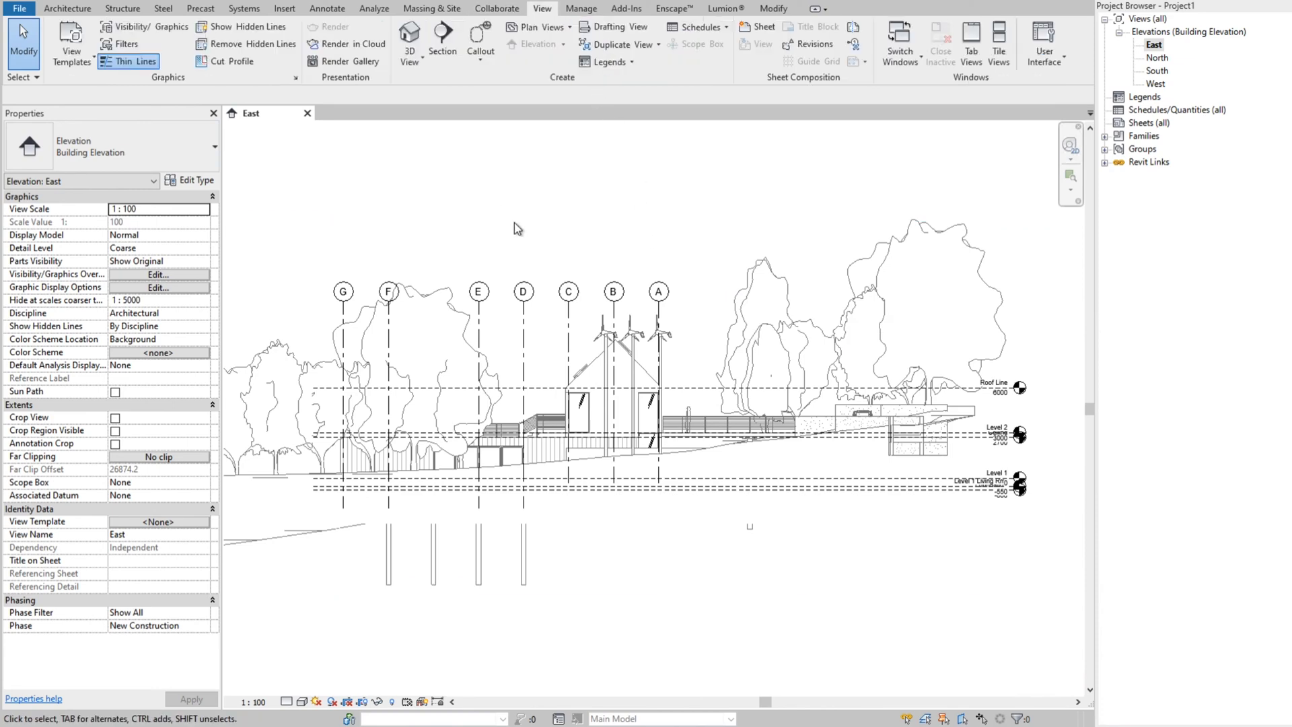
pyautogui.click(536, 26)
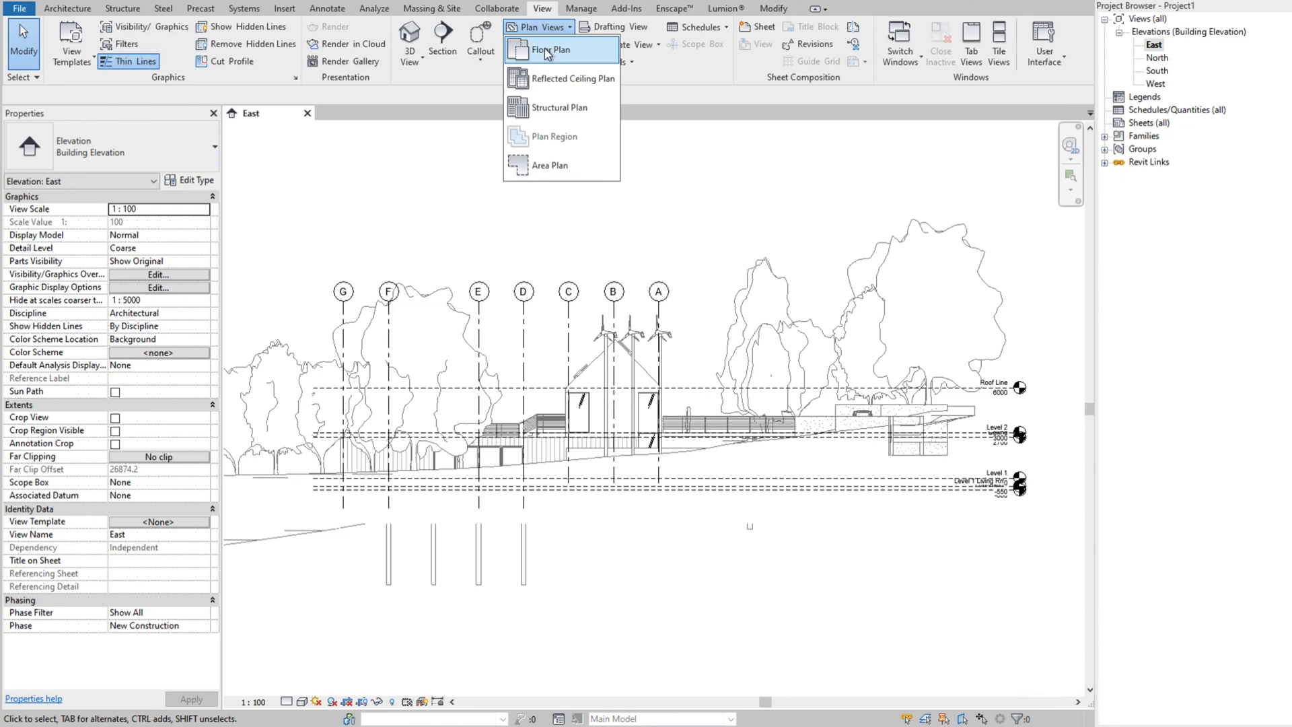
pyautogui.click(550, 49)
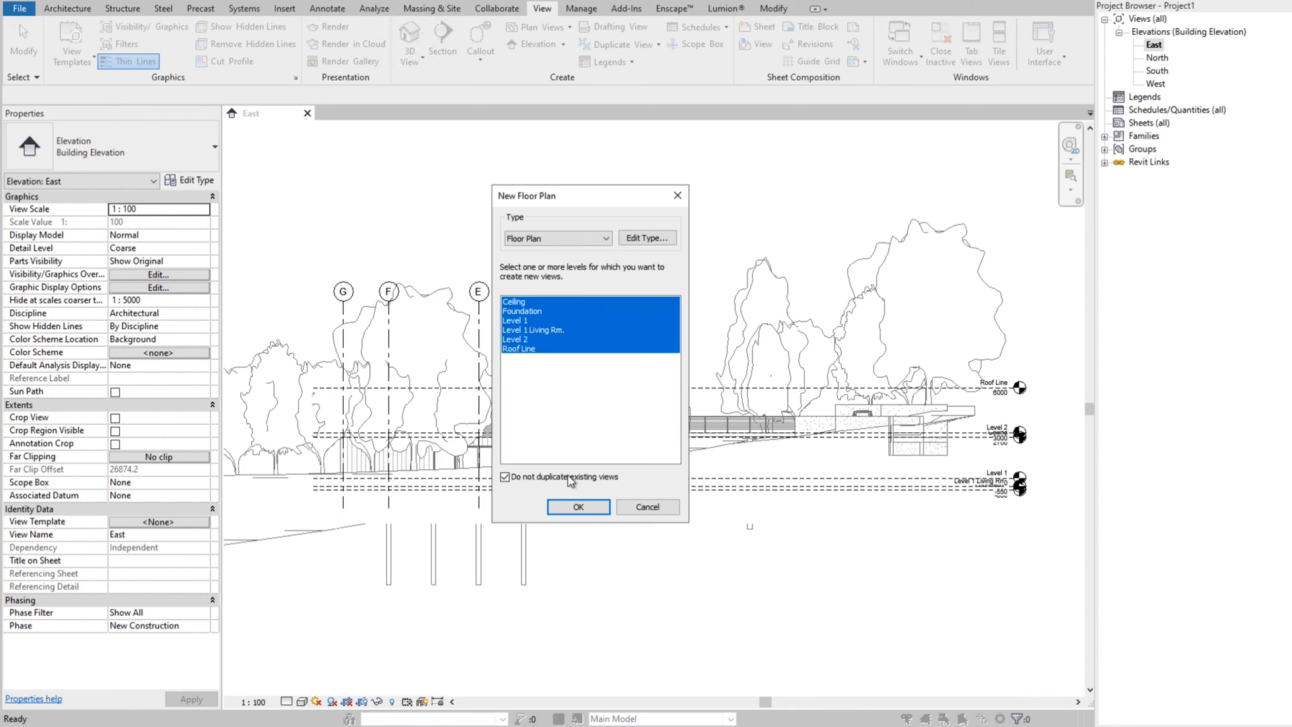
pyautogui.click(576, 507)
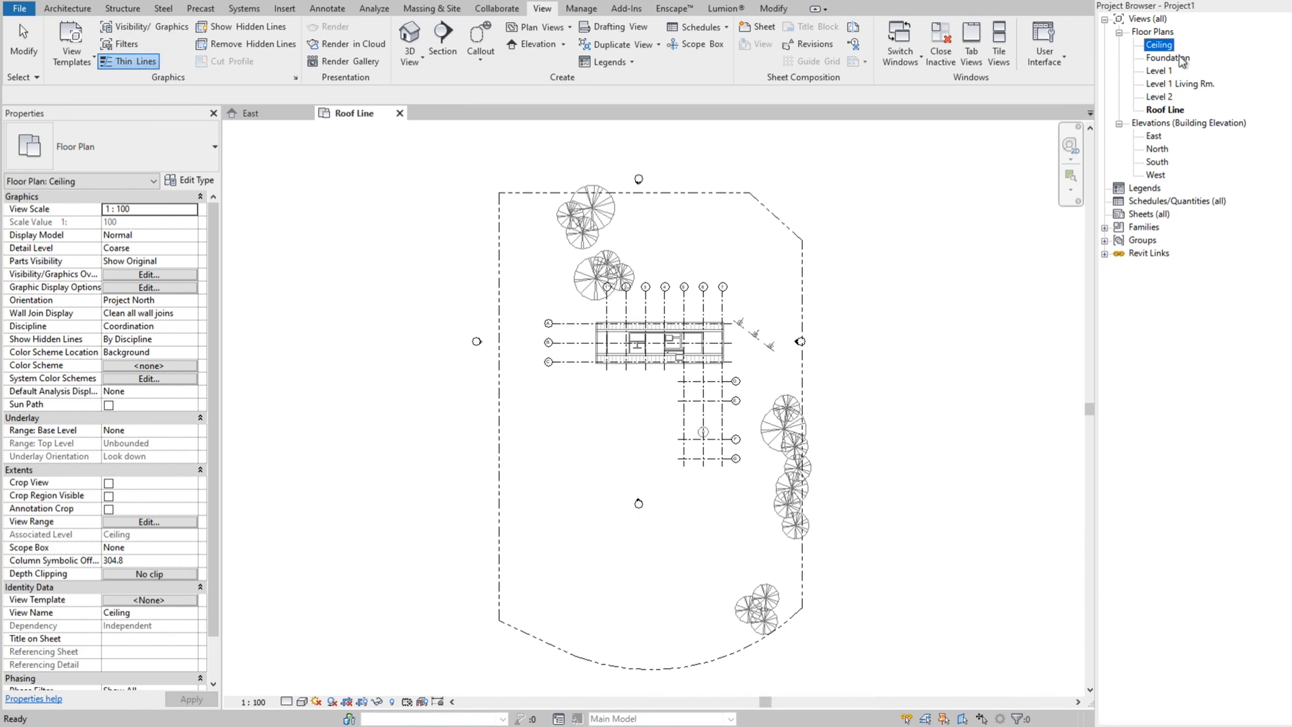
# Step: Open the Level 1 floor plan from the Project Browser
pyautogui.doubleClick(1158, 70)
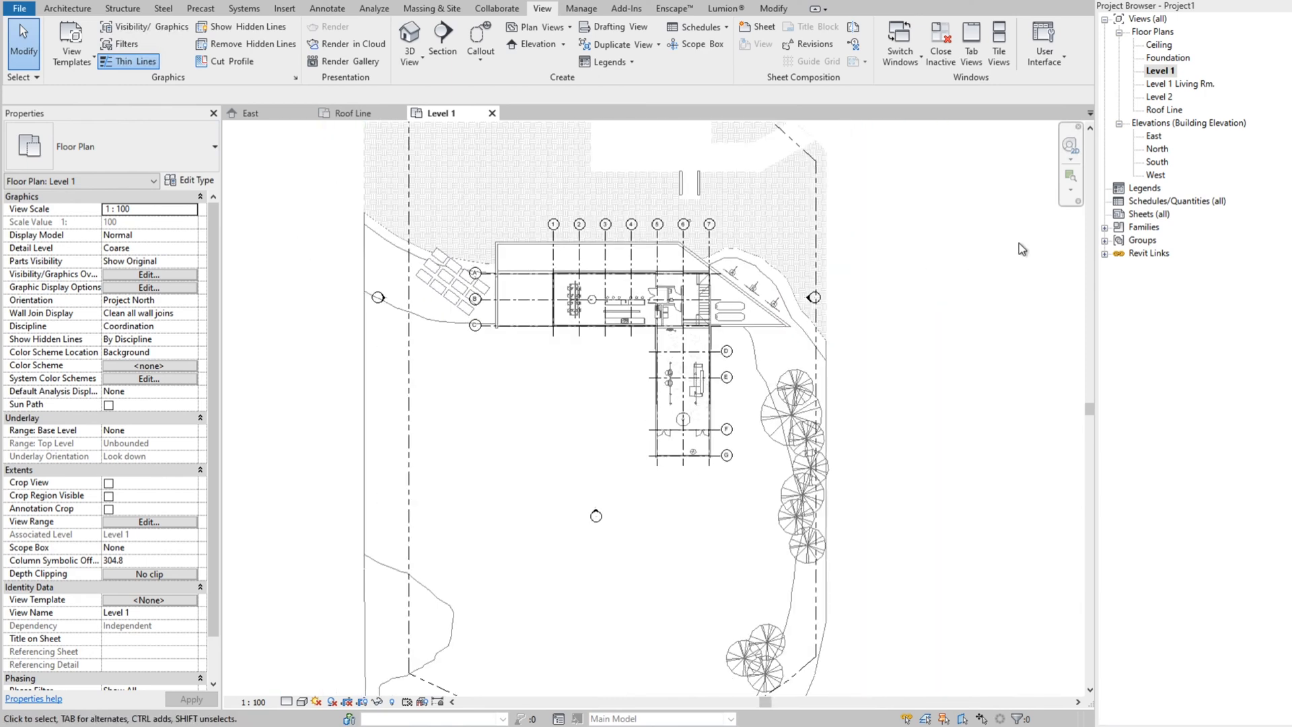
pyautogui.moveTo(911, 220)
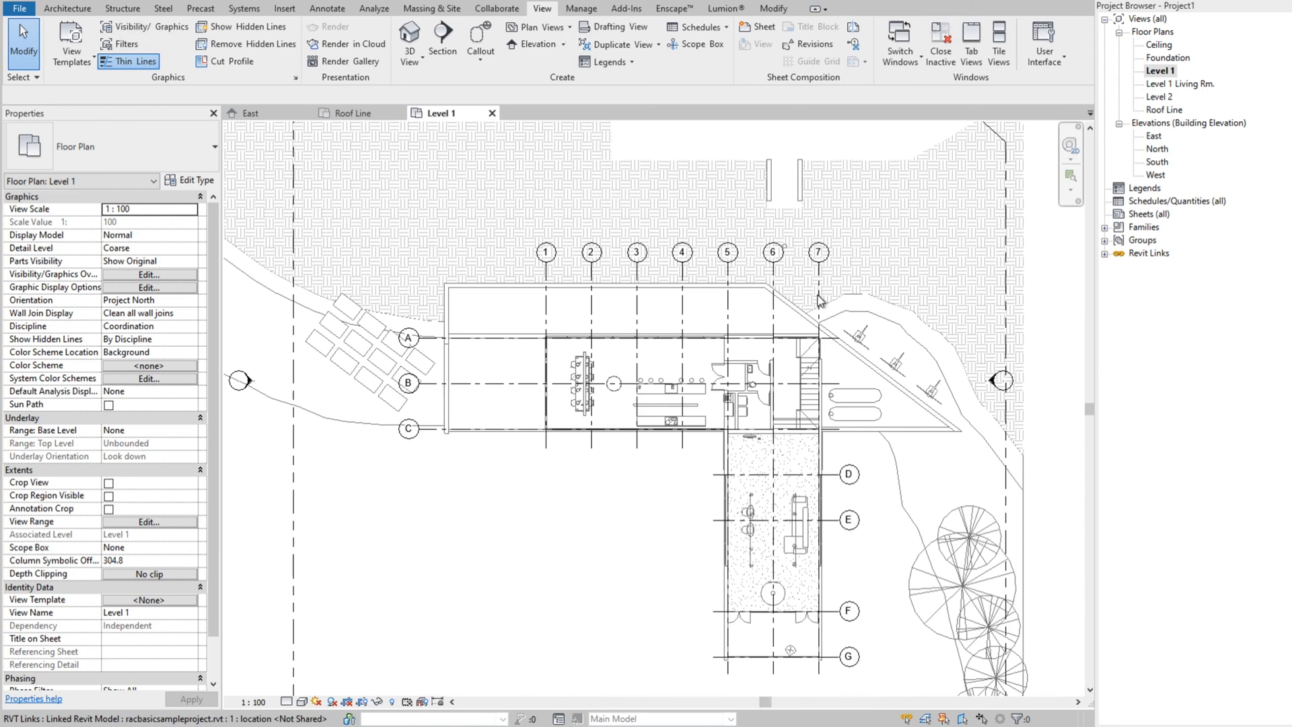
# Step: Select the sample project link and copy its grid lines one by one as monitored grids
pyautogui.click(495, 9)
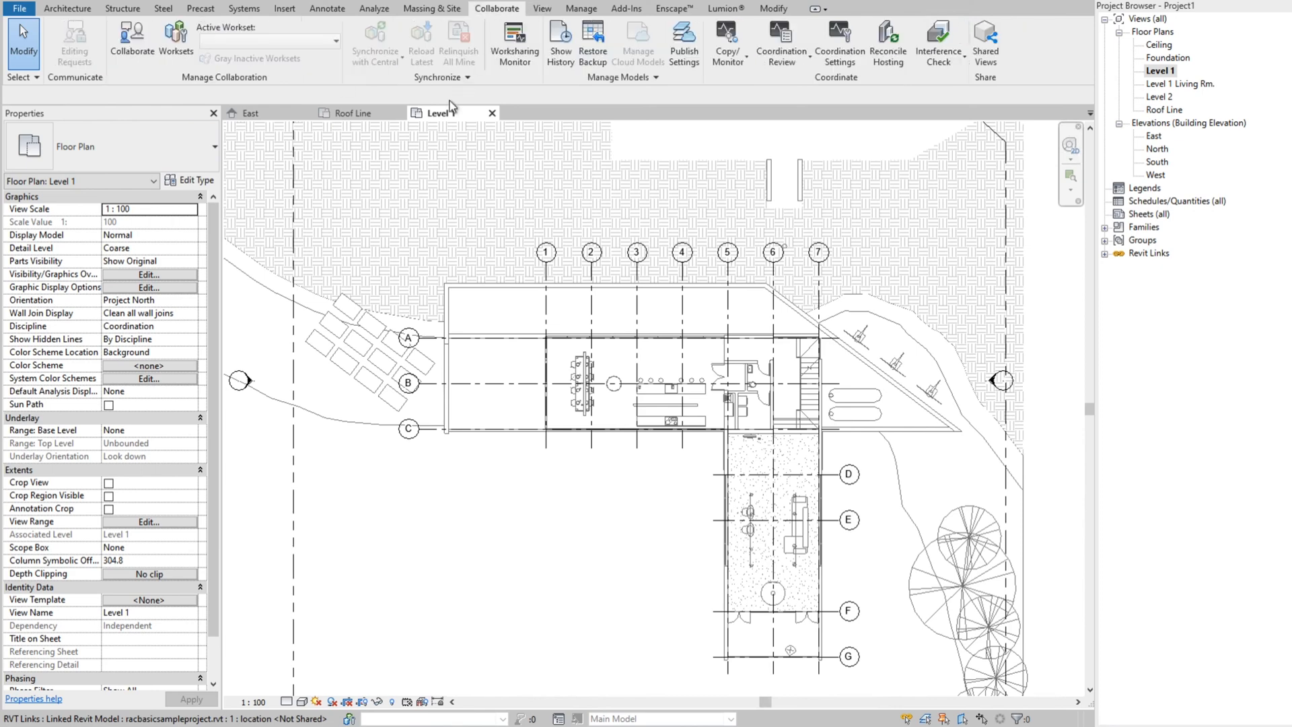
pyautogui.click(727, 41)
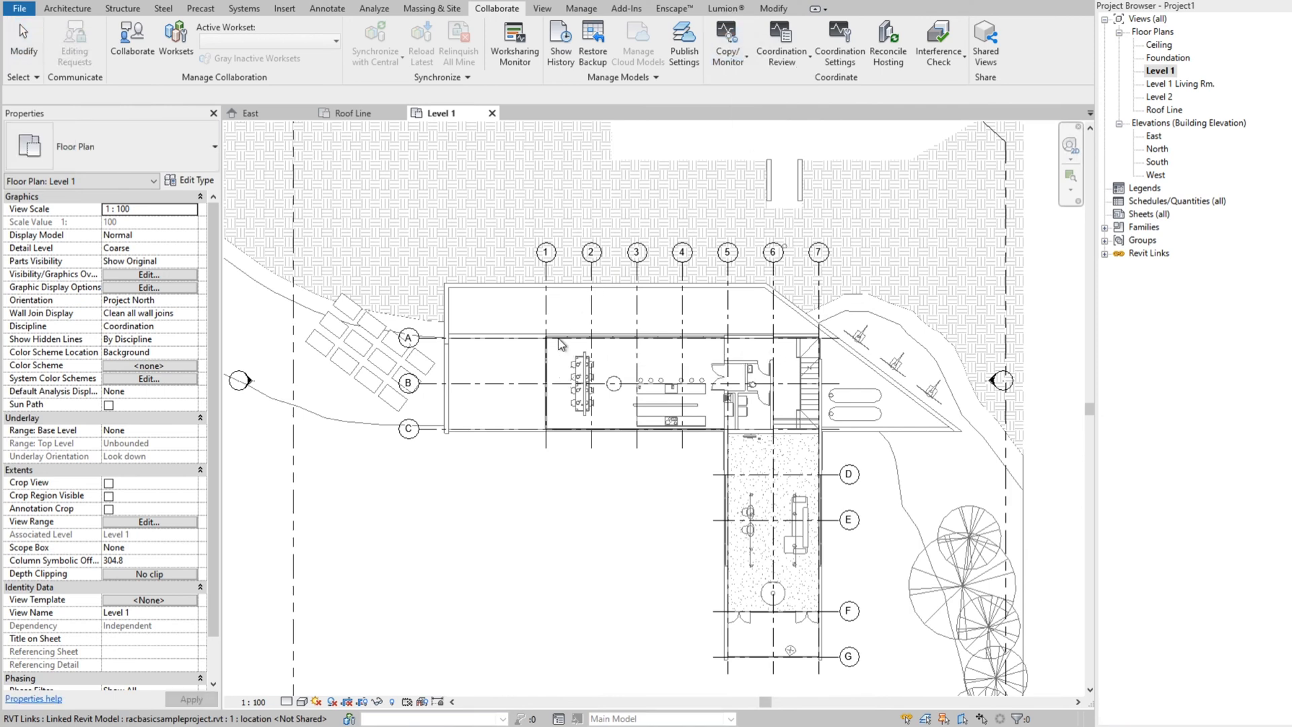
pyautogui.click(727, 43)
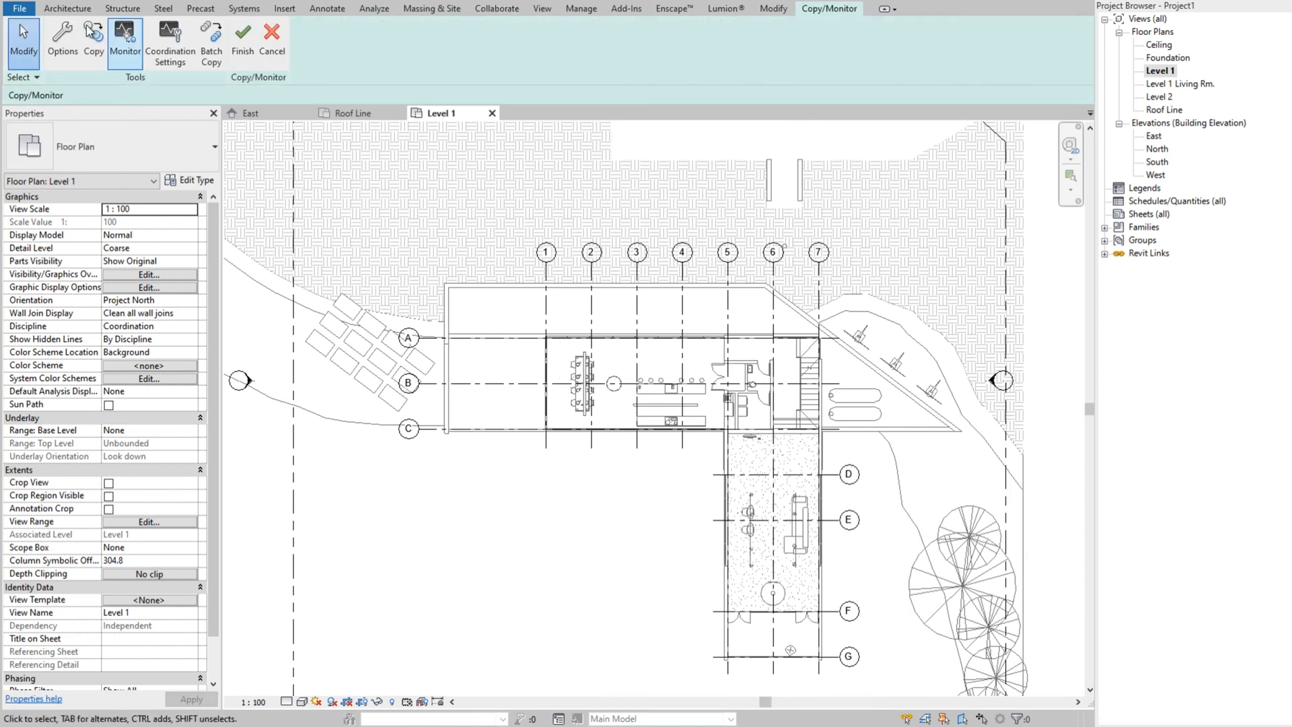
pyautogui.click(92, 41)
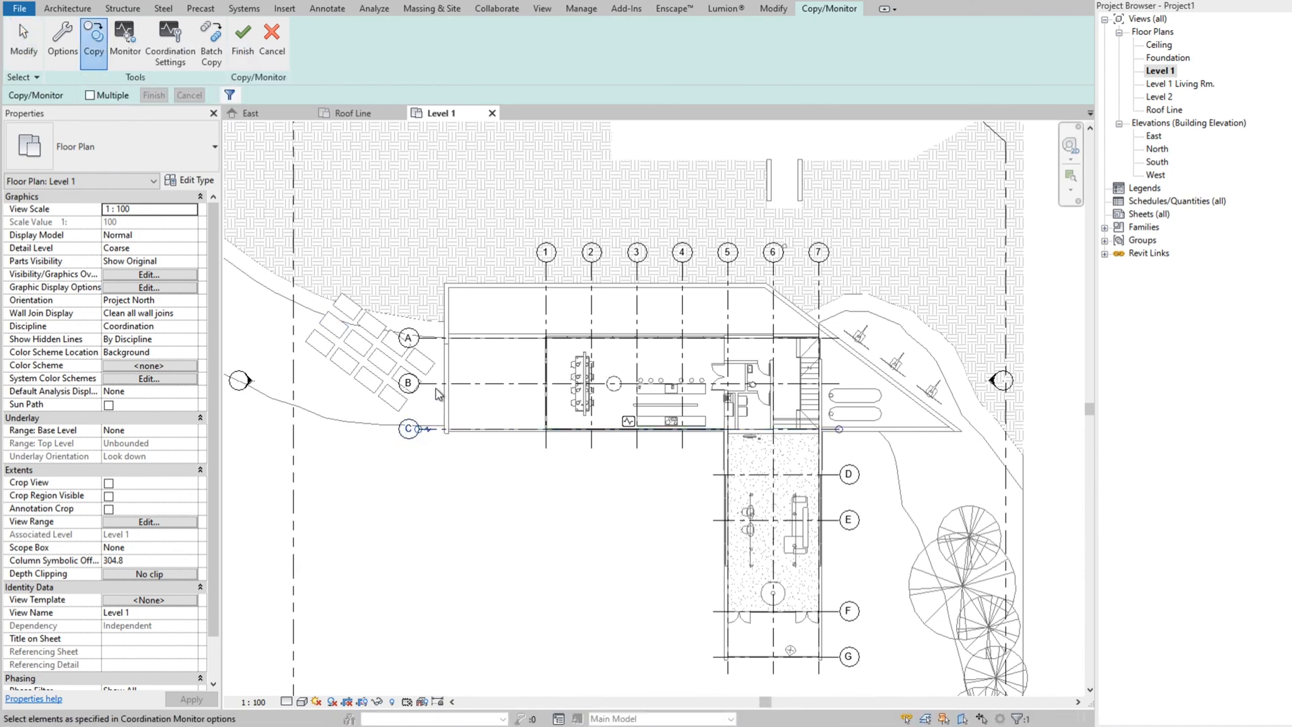
pyautogui.click(409, 337)
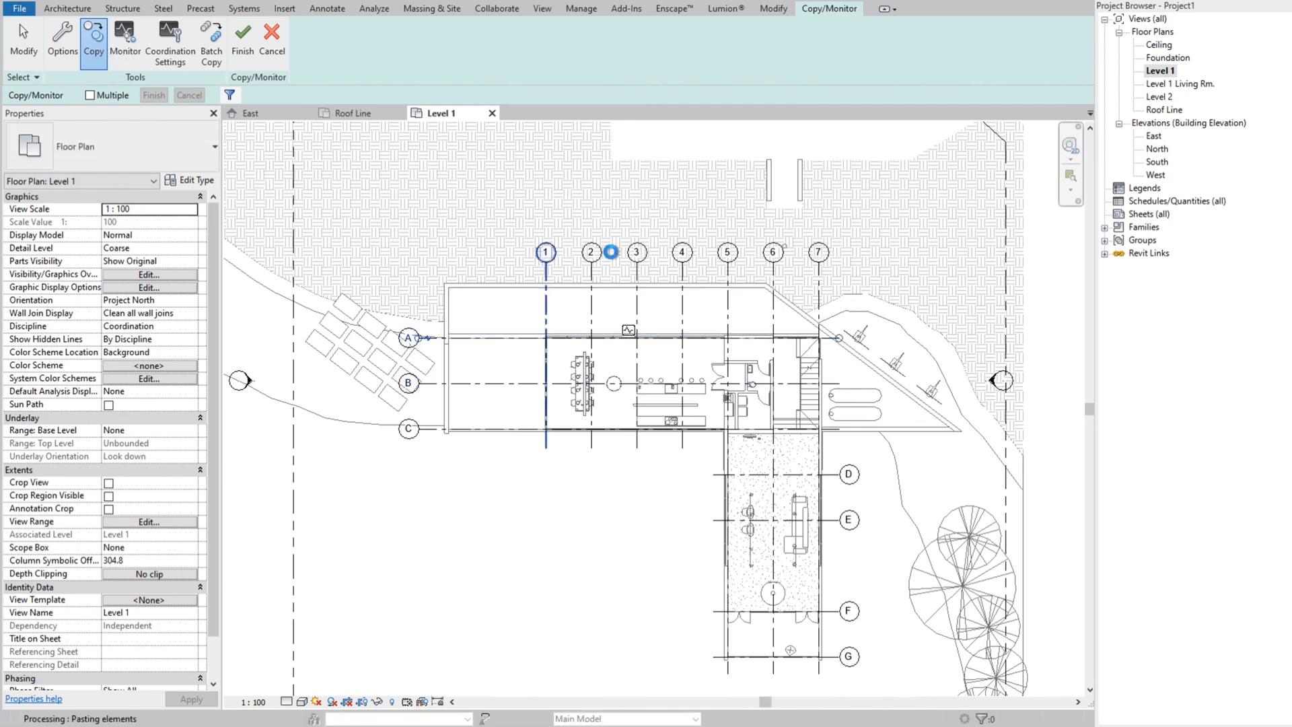
pyautogui.click(636, 251)
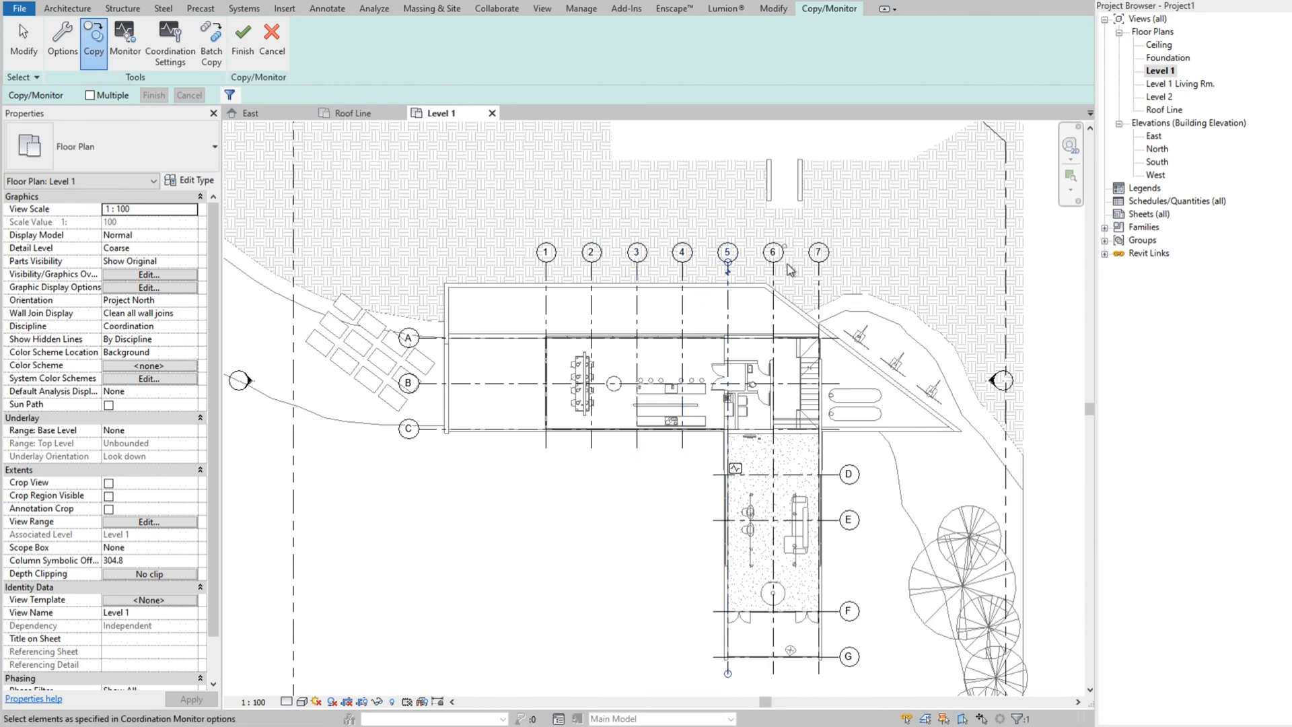
pyautogui.click(771, 252)
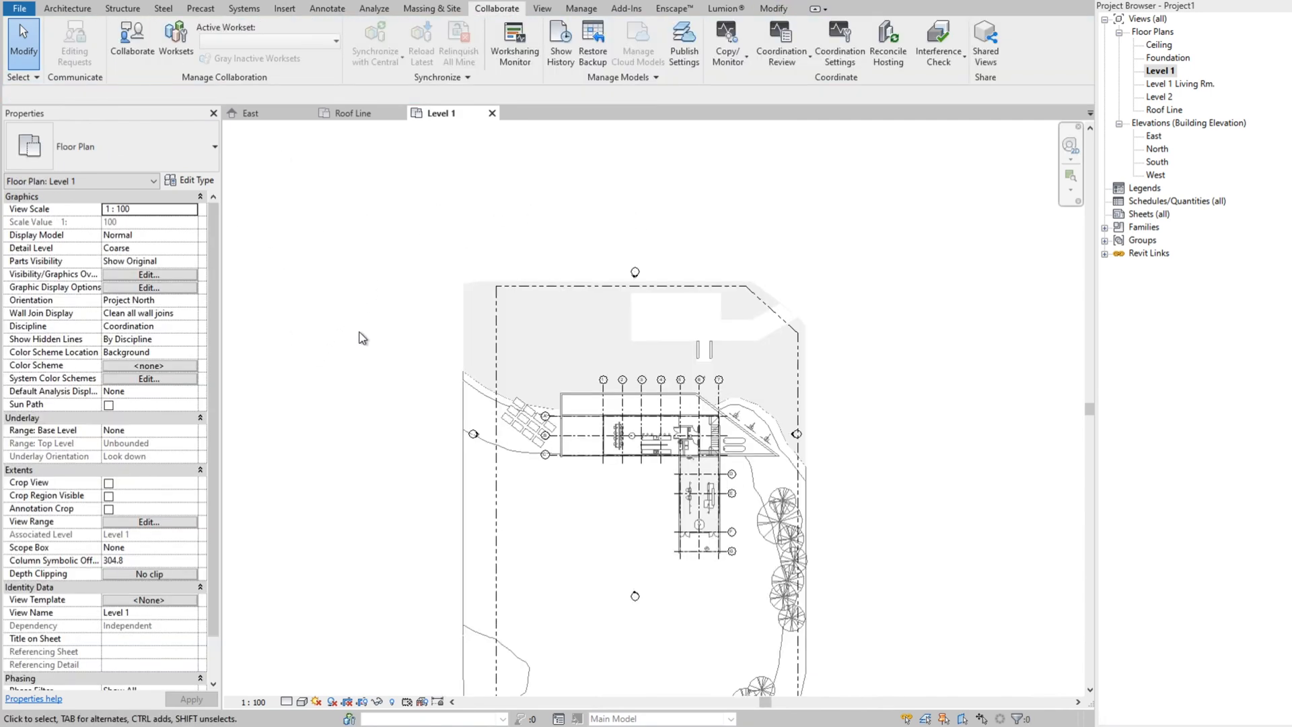
# Step: Hide racbasicsampleproject.rvt in the Level 1 plan, then select grid D to inspect it
pyautogui.click(148, 274)
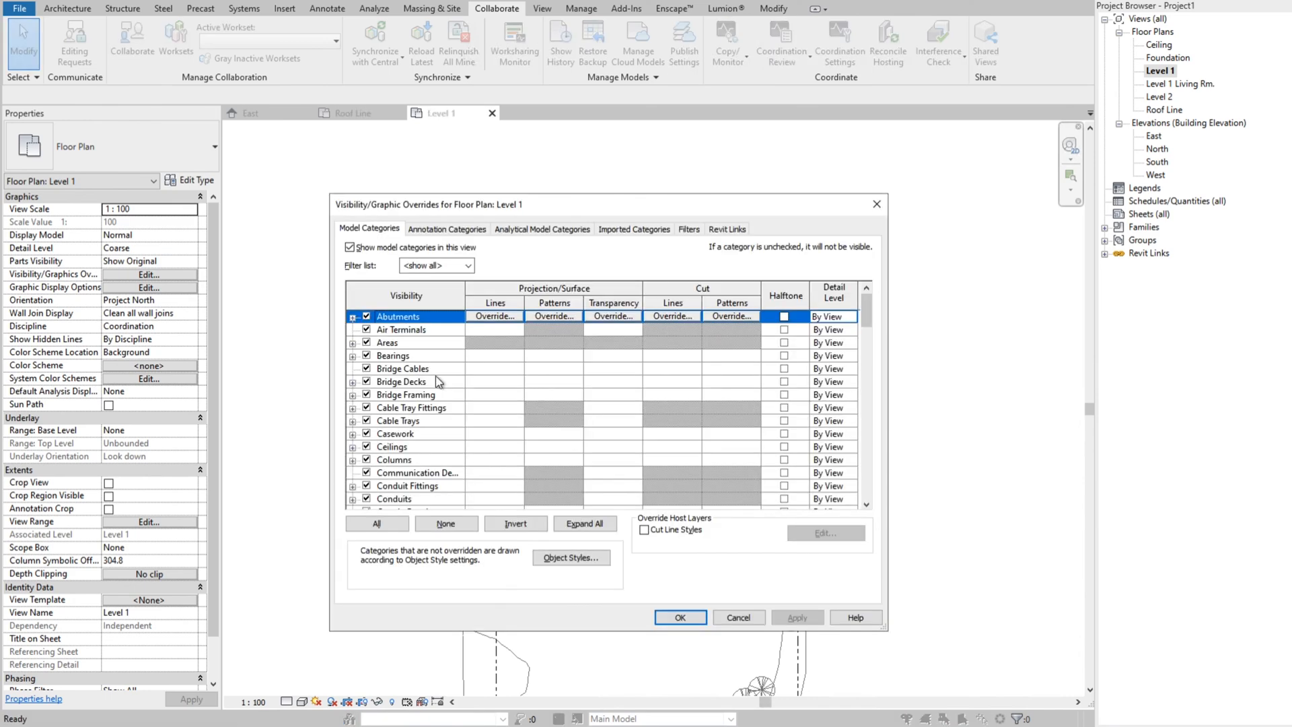
pyautogui.click(726, 229)
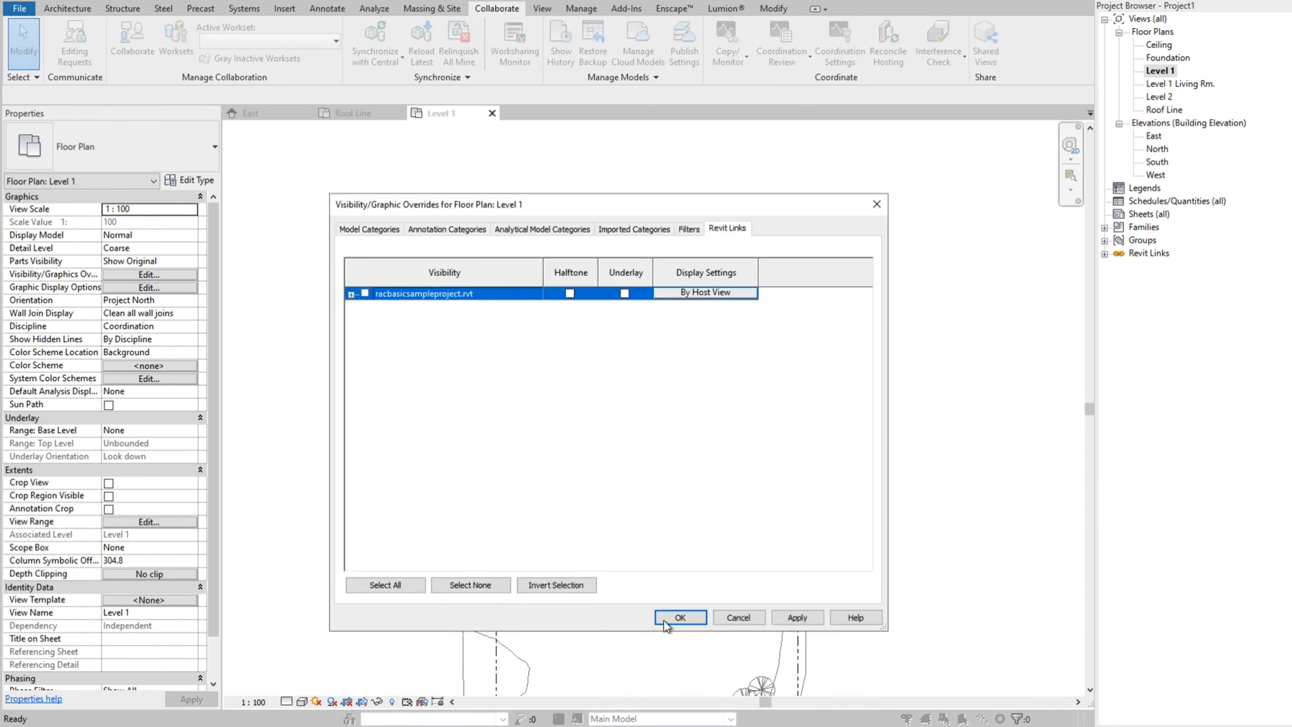
pyautogui.click(678, 617)
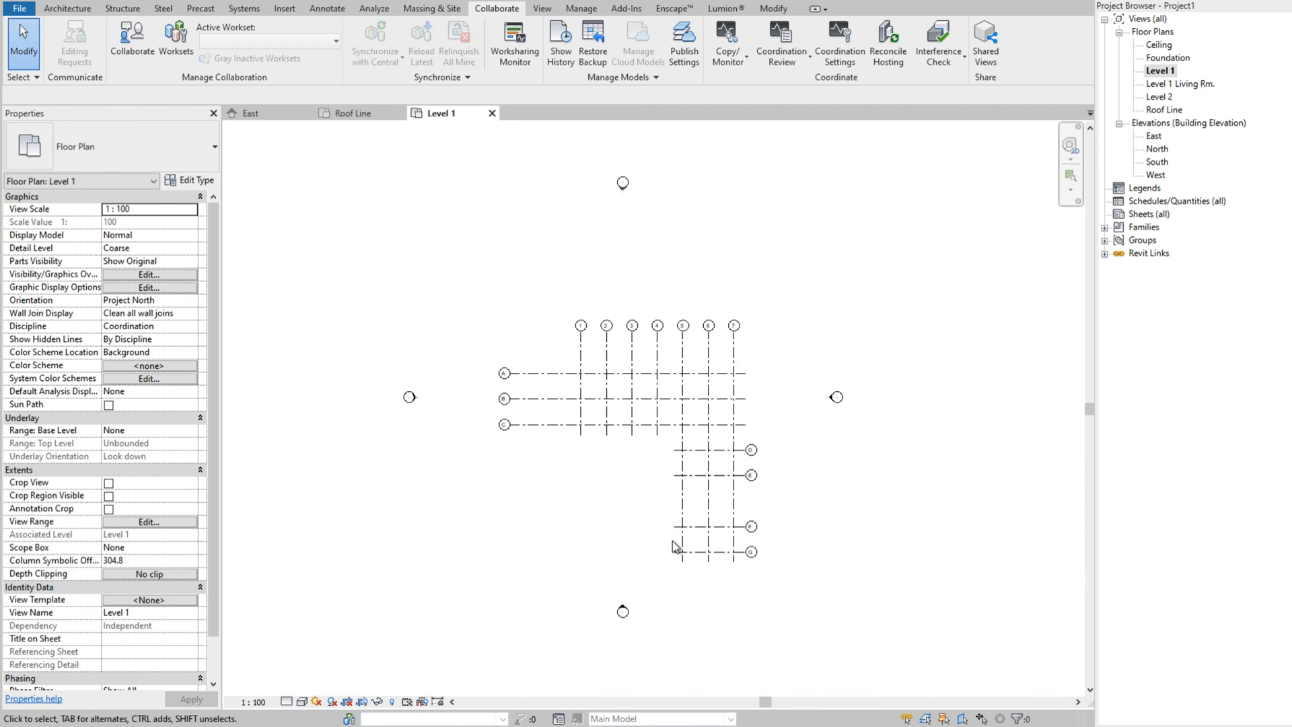
pyautogui.click(750, 449)
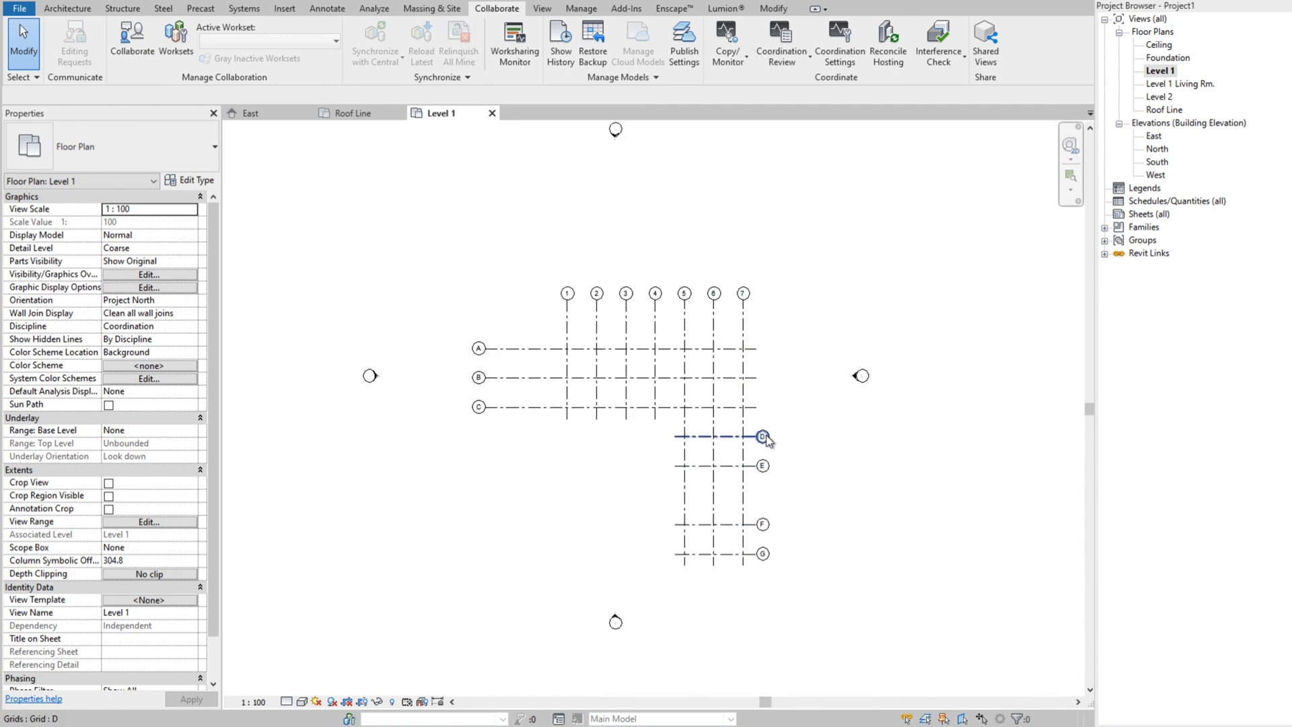
pyautogui.click(761, 525)
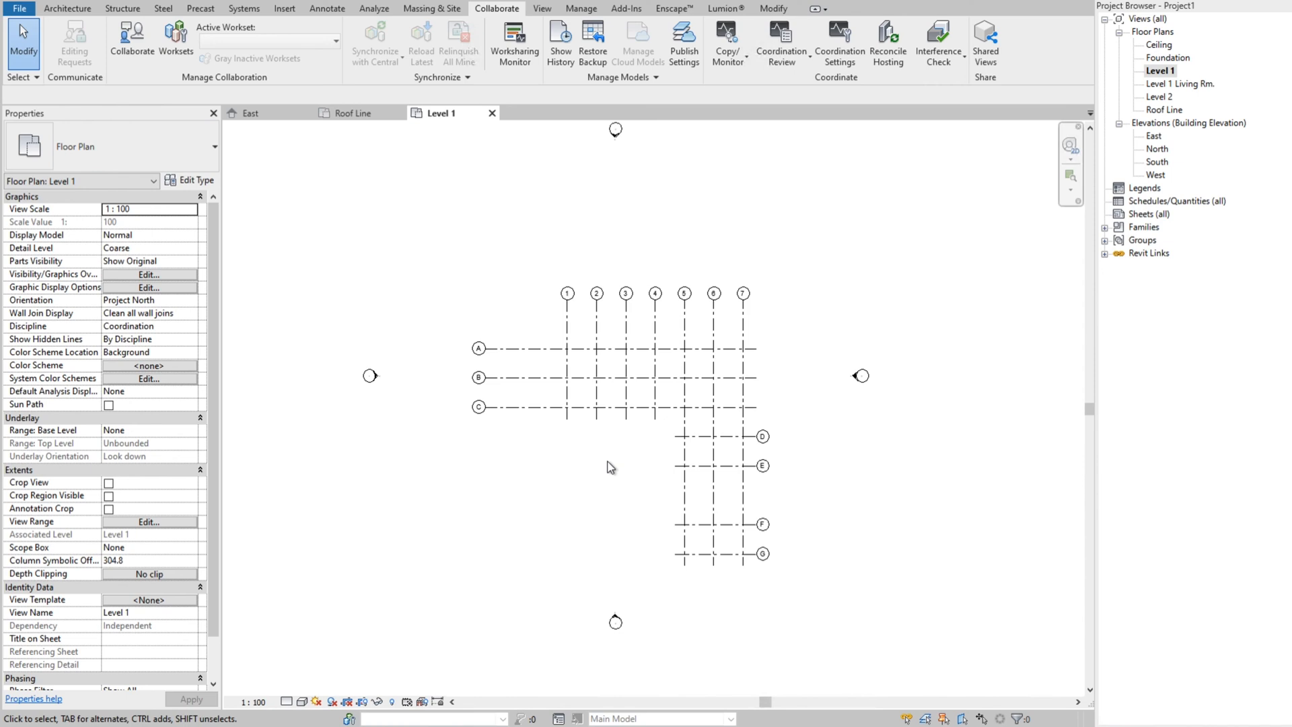
pyautogui.moveTo(607, 468)
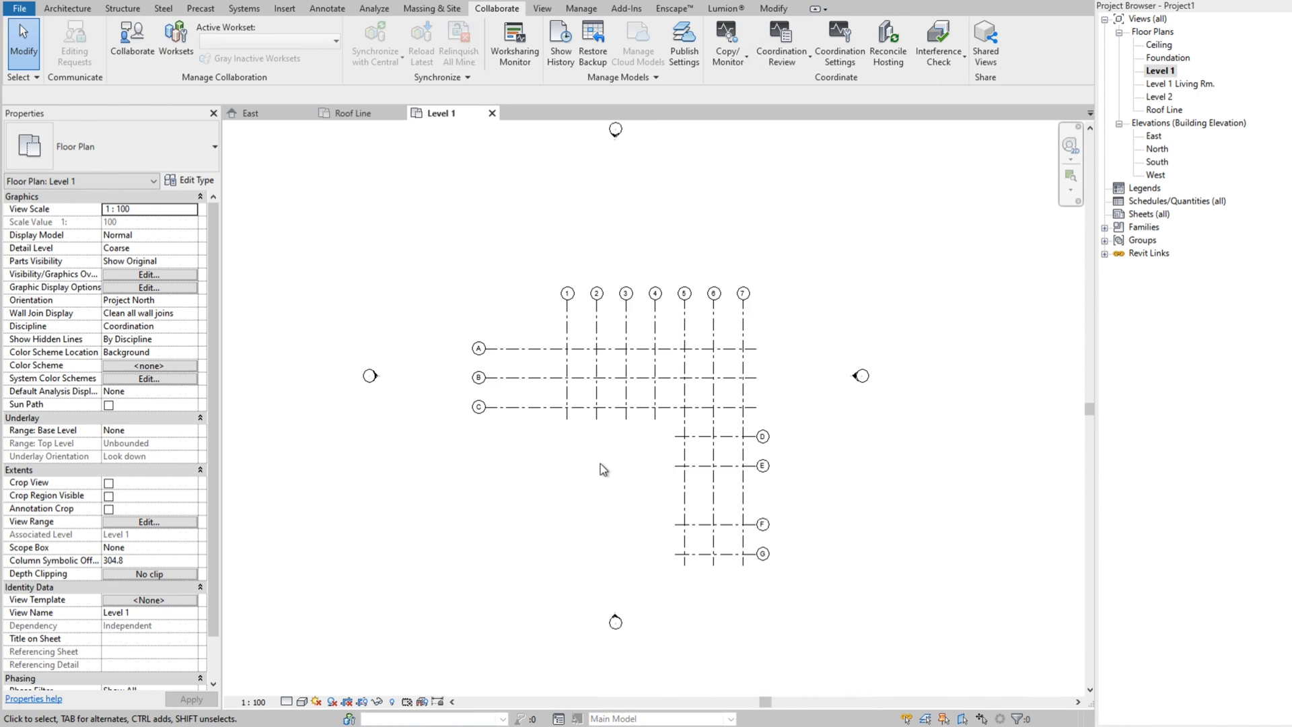
pyautogui.moveTo(437, 278)
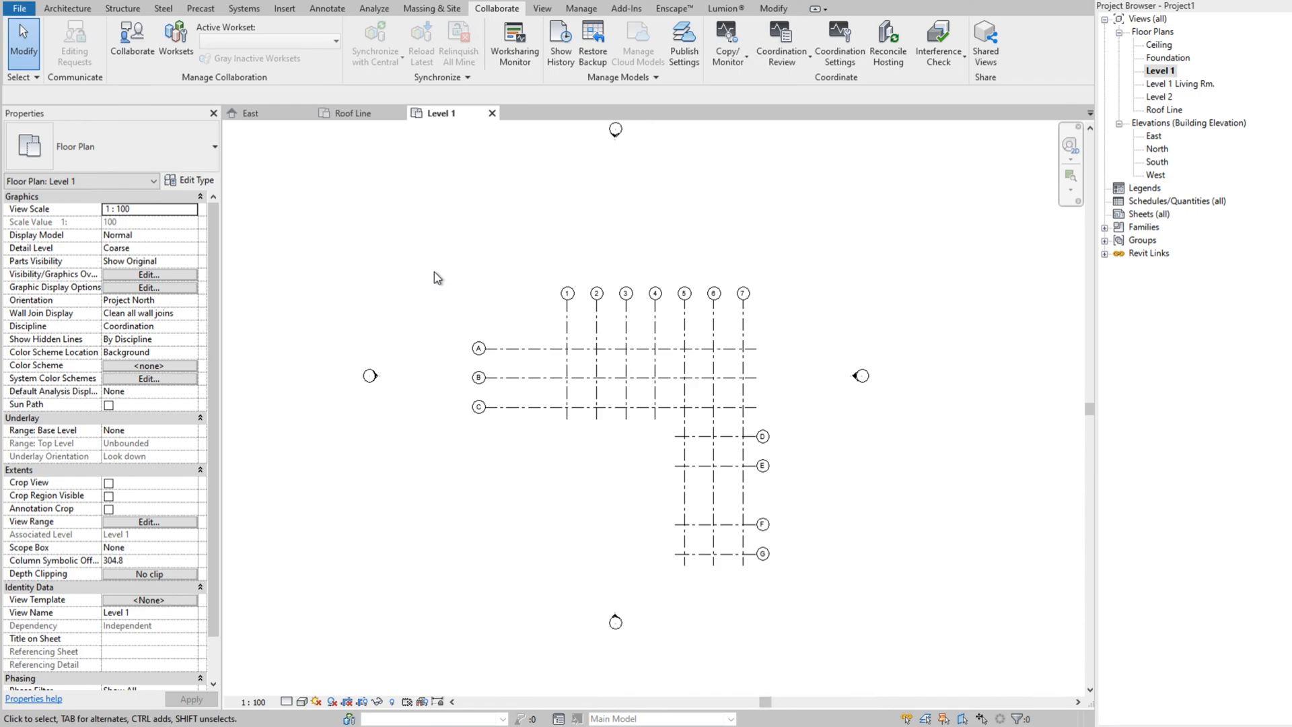
# Step: Reopen Level 1's visibility overrides to the Revit Links settings
pyautogui.click(149, 274)
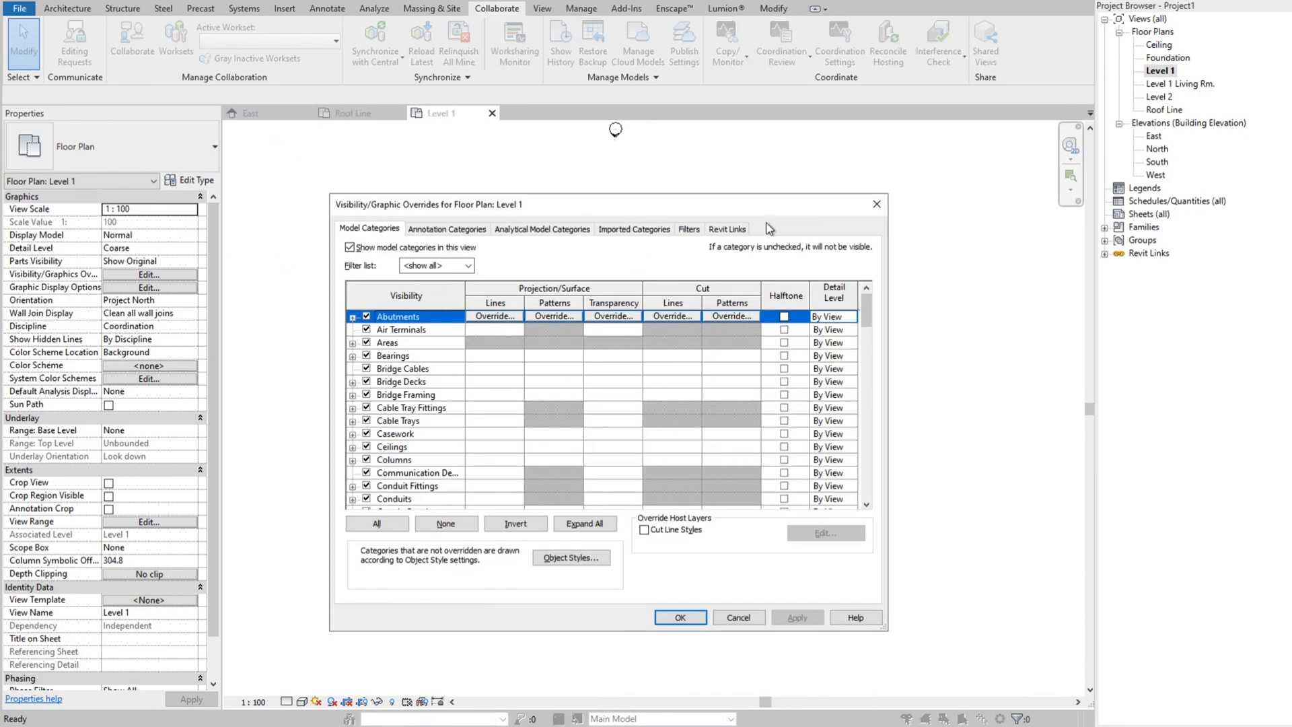
pyautogui.click(727, 229)
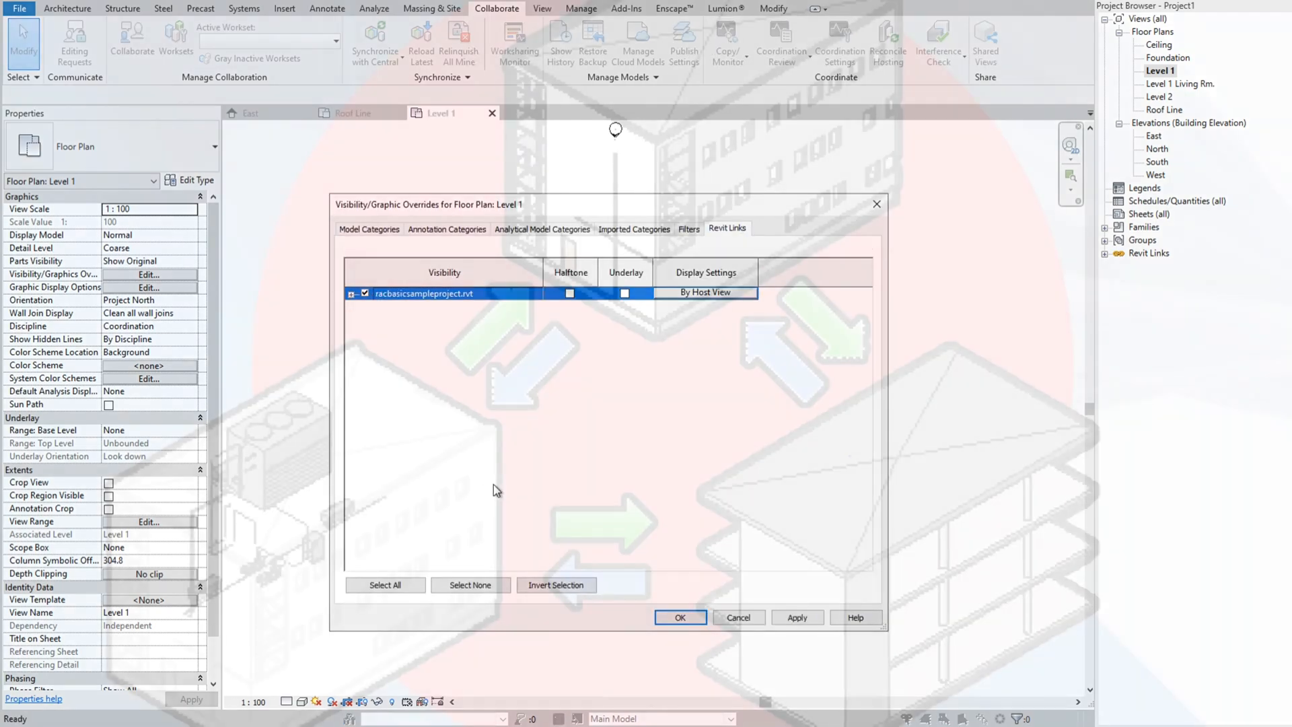